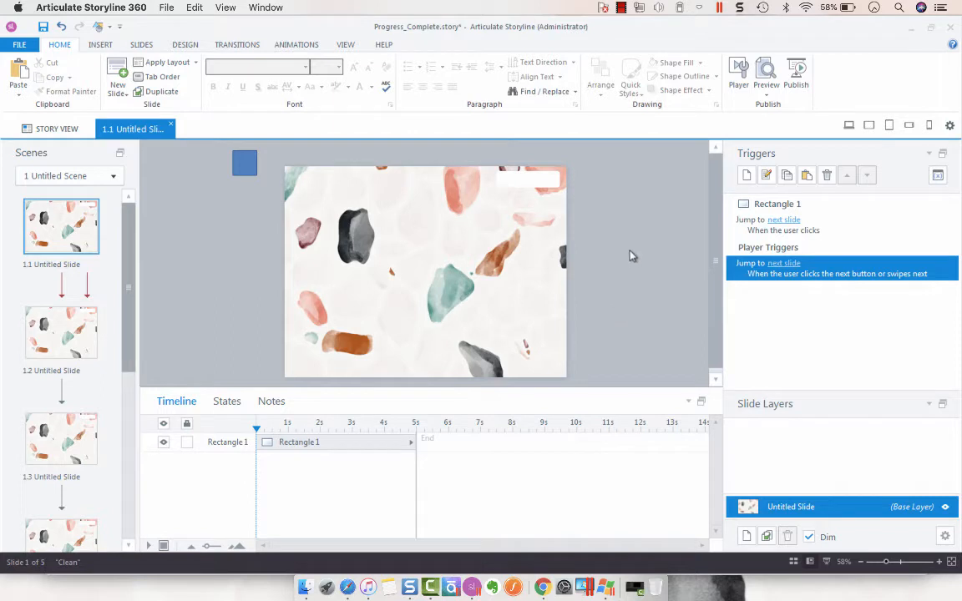
mouse_move(532, 179)
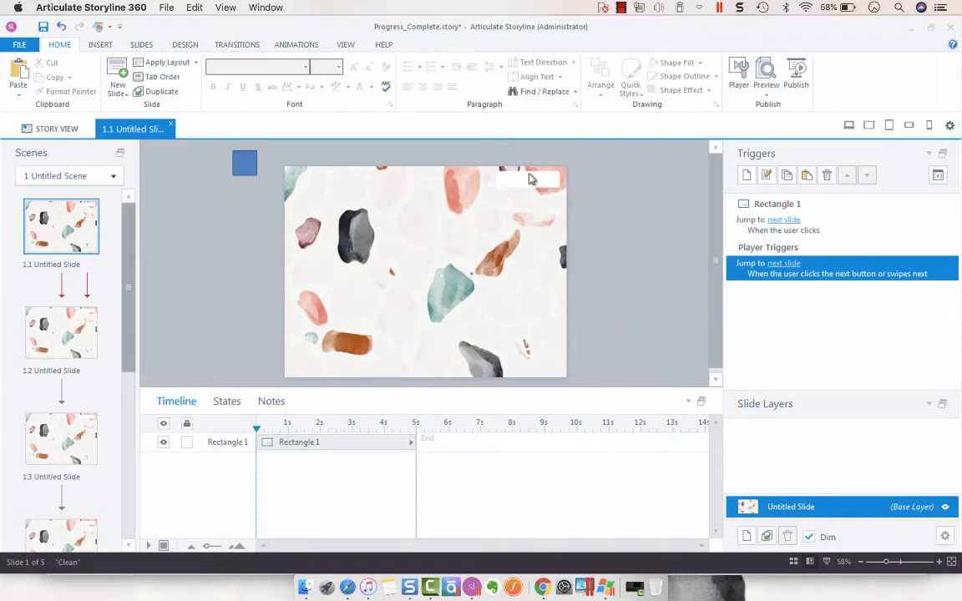
mouse_move(693, 249)
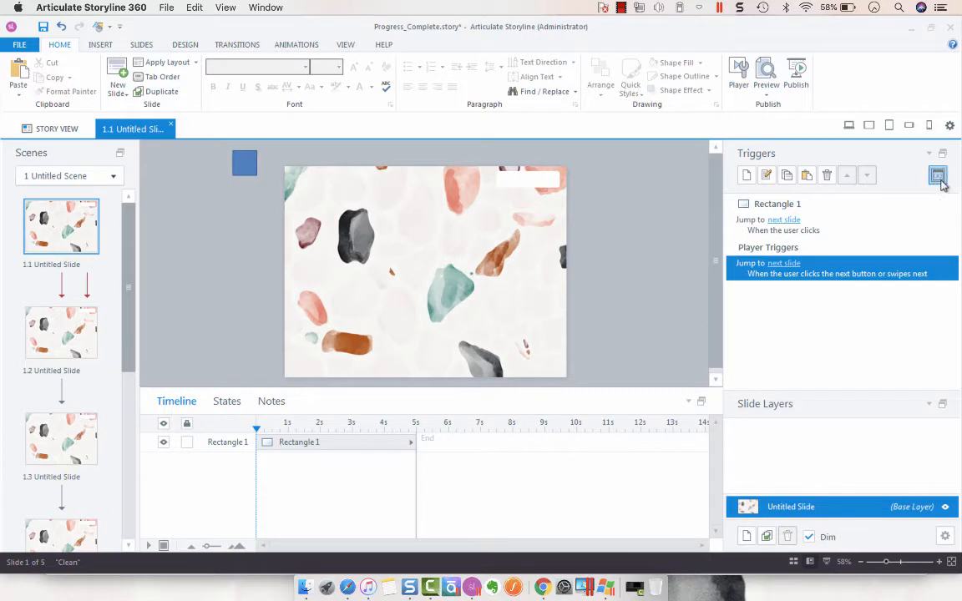
Check the variables list, then draw a rectangle bar at the top right of the slide master
left_click(936, 175)
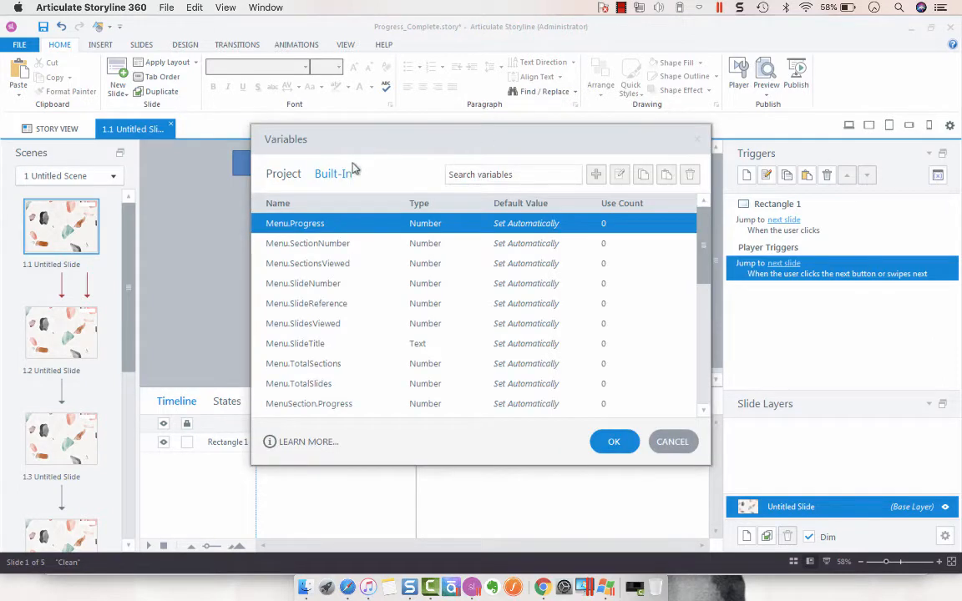
mouse_move(426, 190)
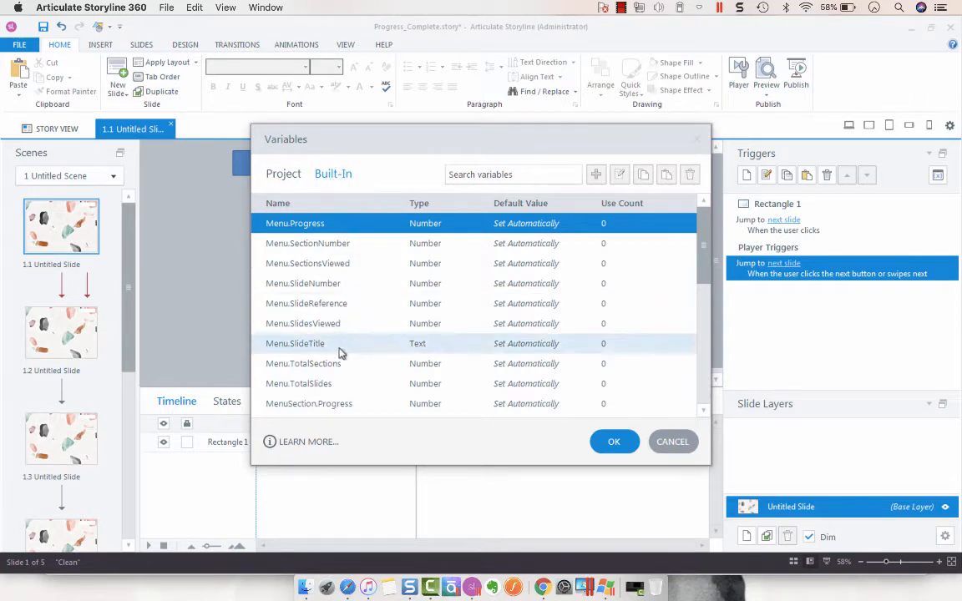
mouse_move(325, 368)
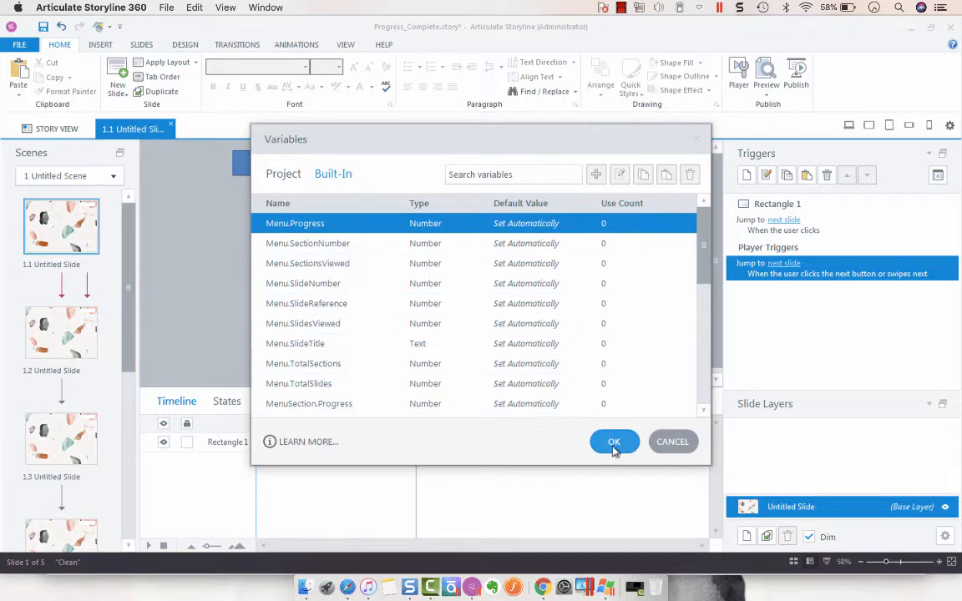
left_click(613, 442)
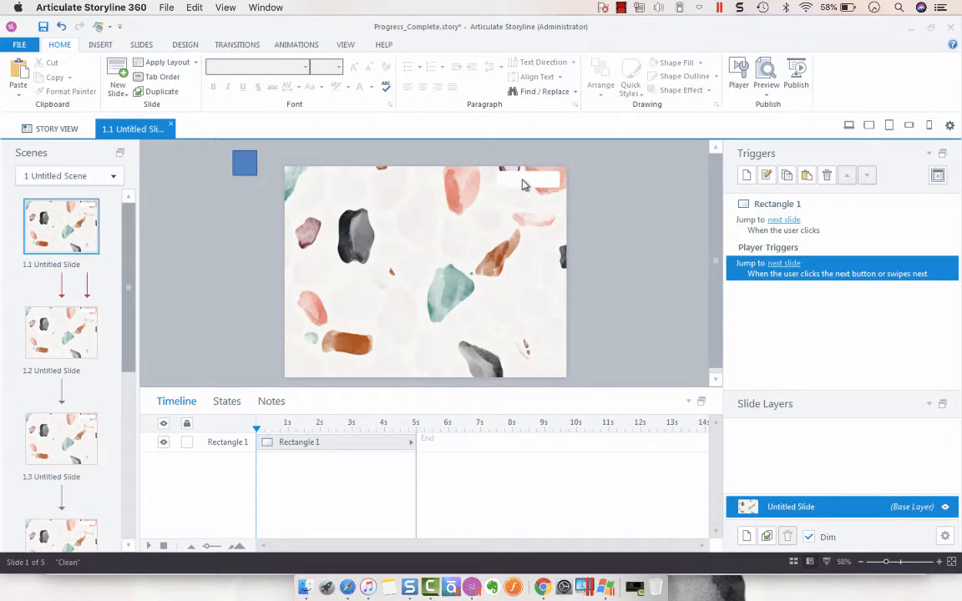
mouse_move(407, 66)
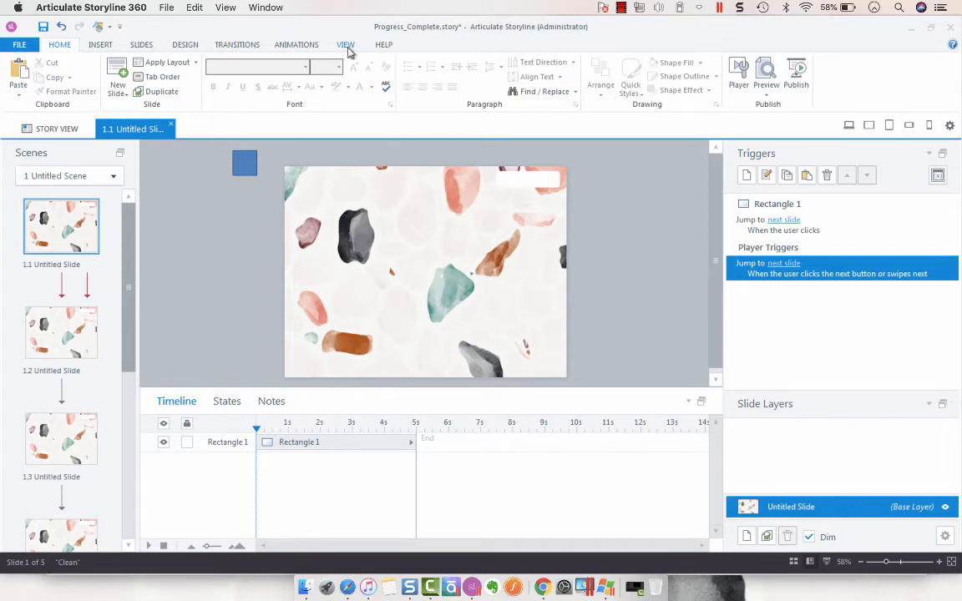
left_click(345, 44)
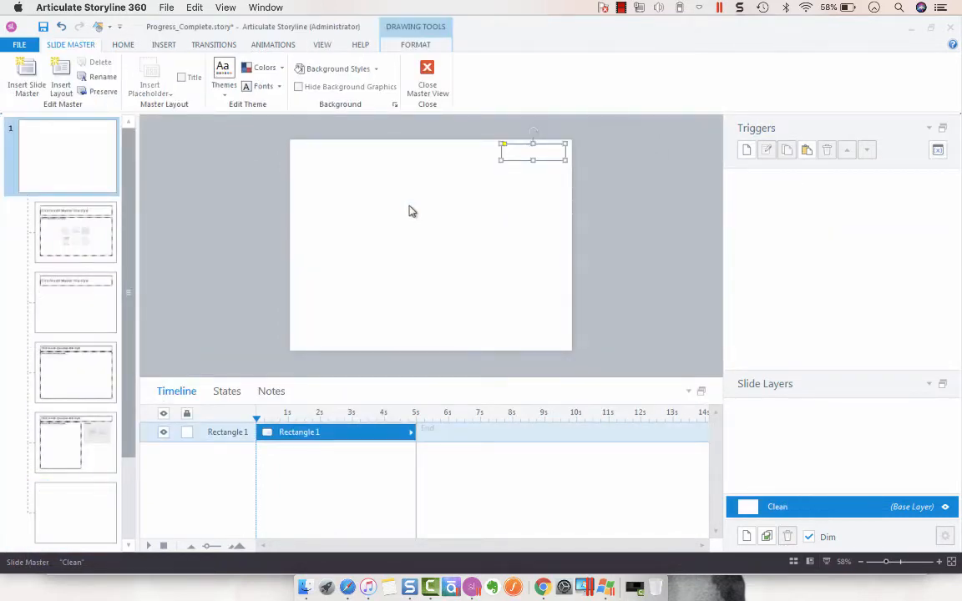
left_click(163, 44)
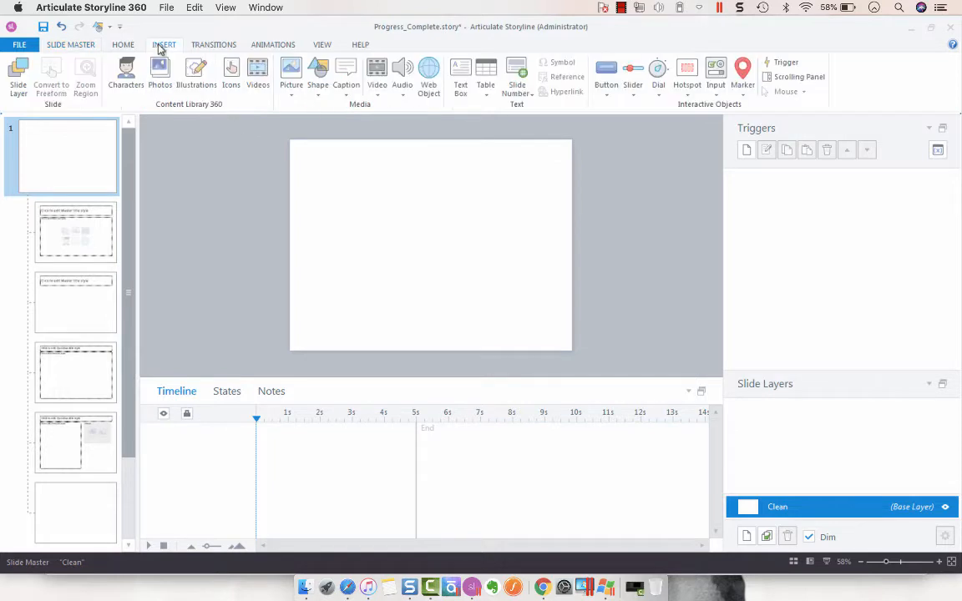
left_click(317, 75)
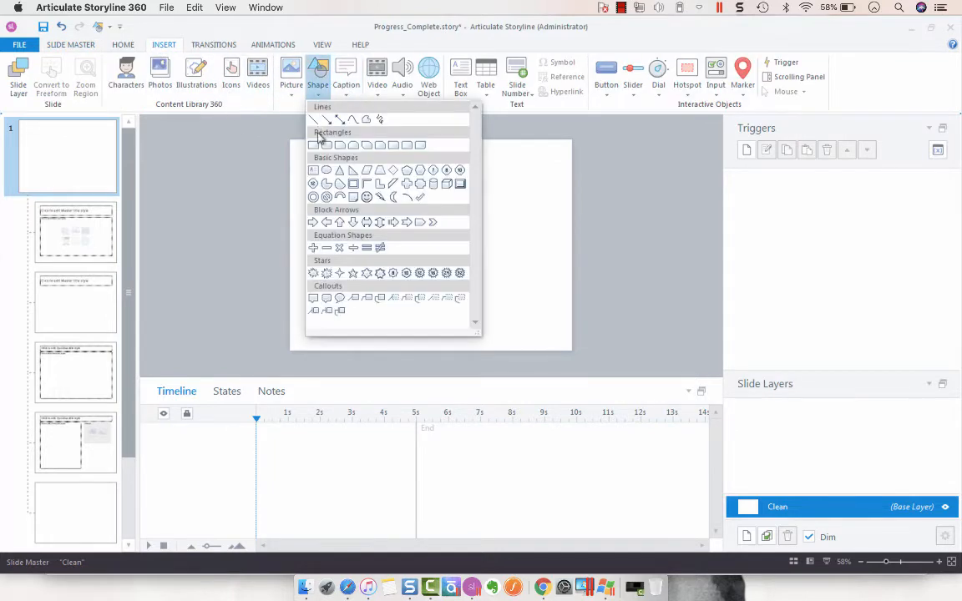
left_click(313, 145)
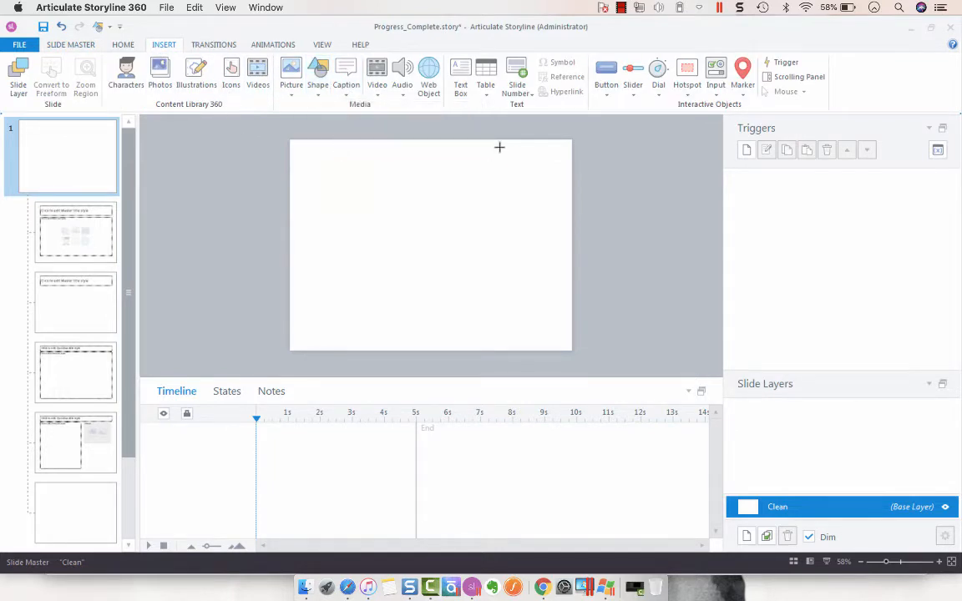
left_click_drag(501, 148, 562, 164)
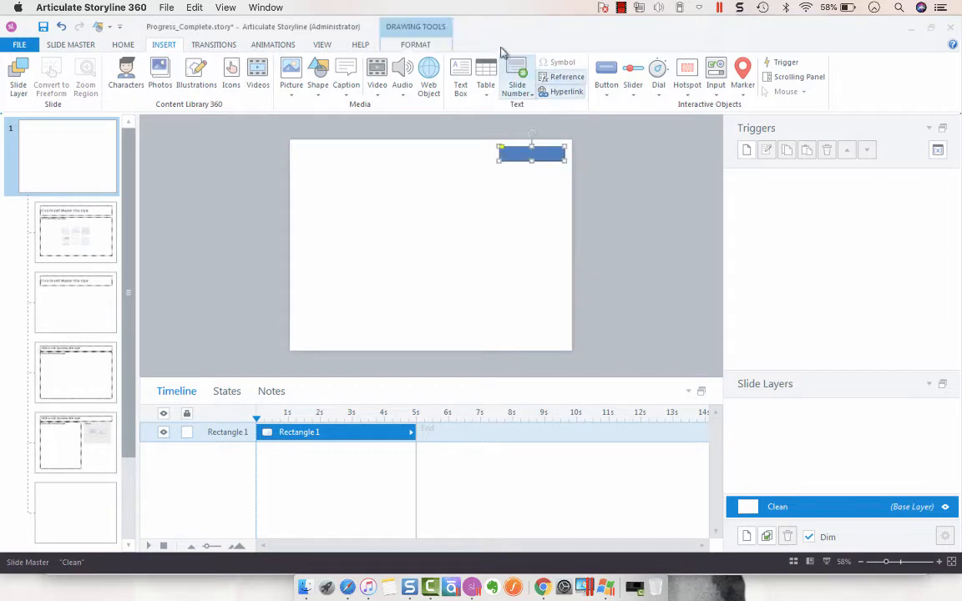
Give the rectangle a white fill and change its outline colour
left_click(415, 45)
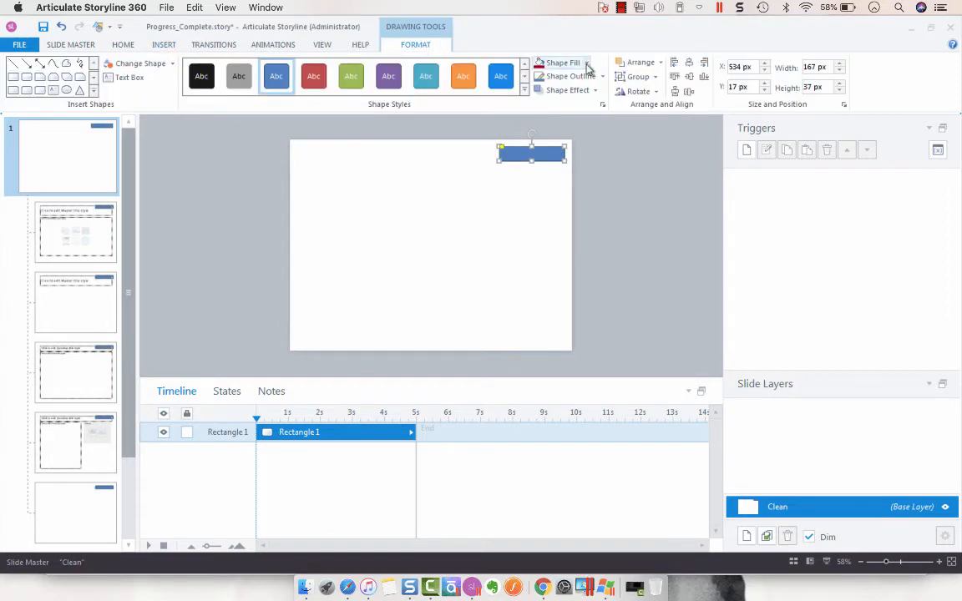
left_click(563, 62)
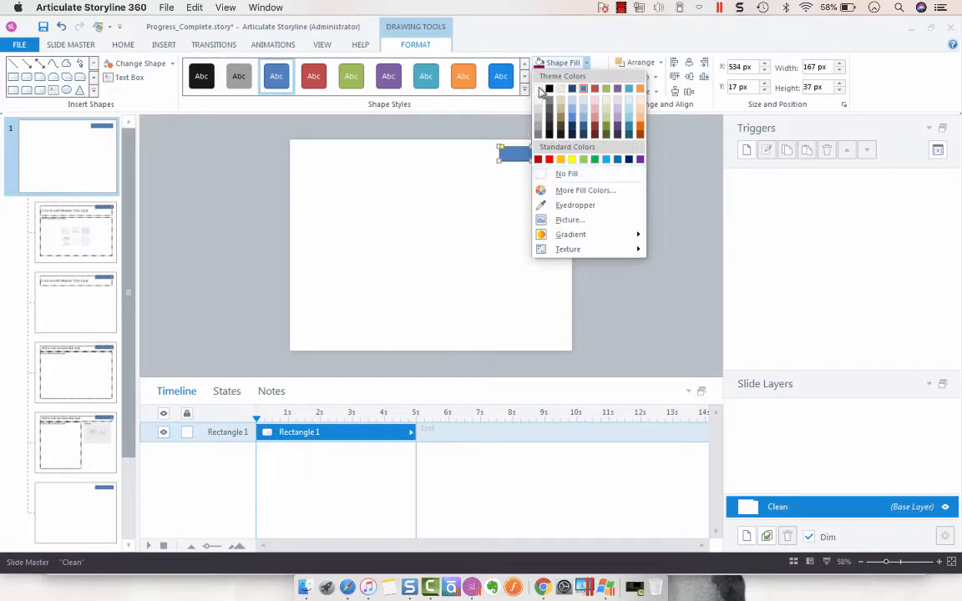
left_click(571, 76)
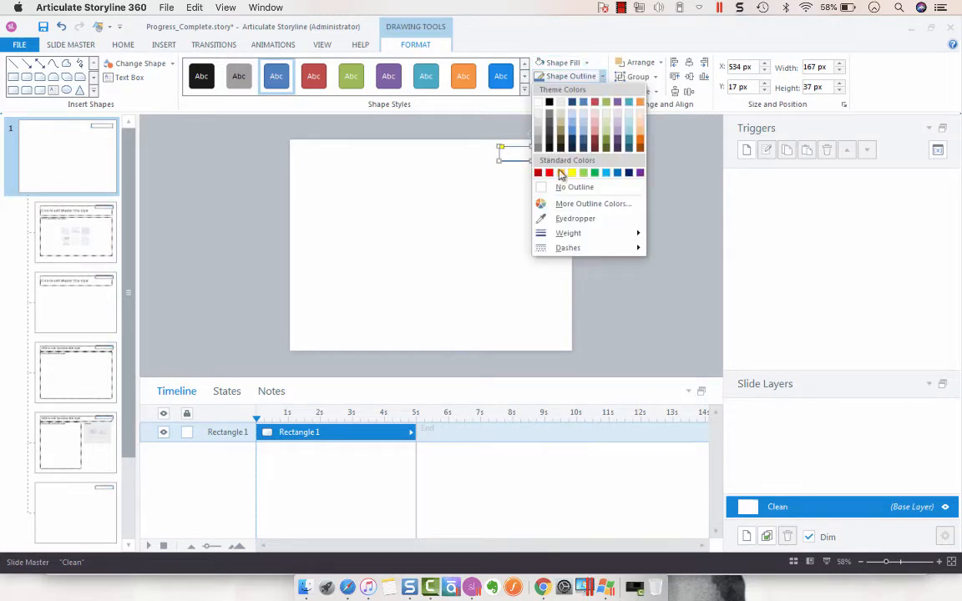
left_click(575, 186)
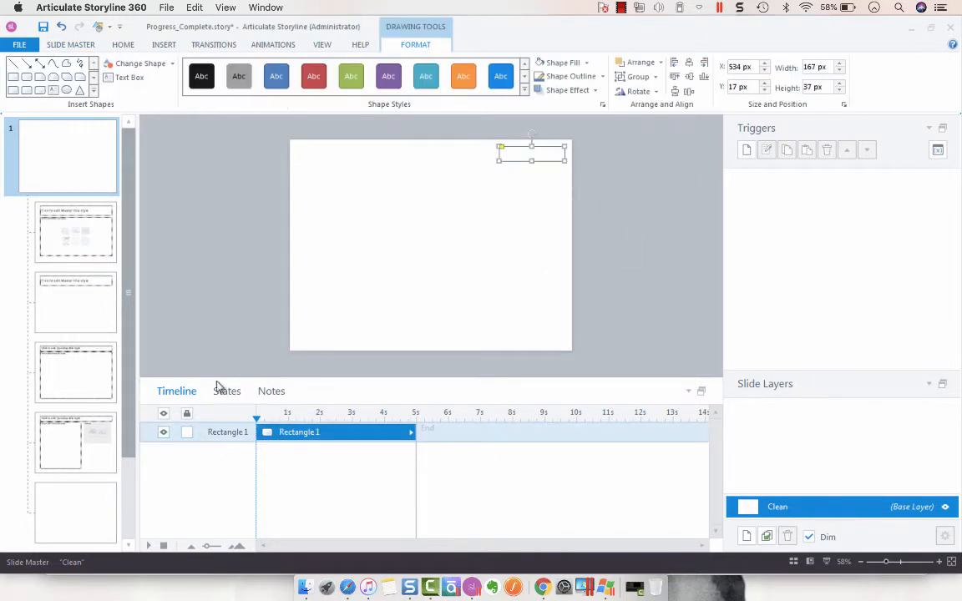
Add a '25' state to Rectangle 1 and fill the bar deep crimson (#9E0039)
left_click(226, 391)
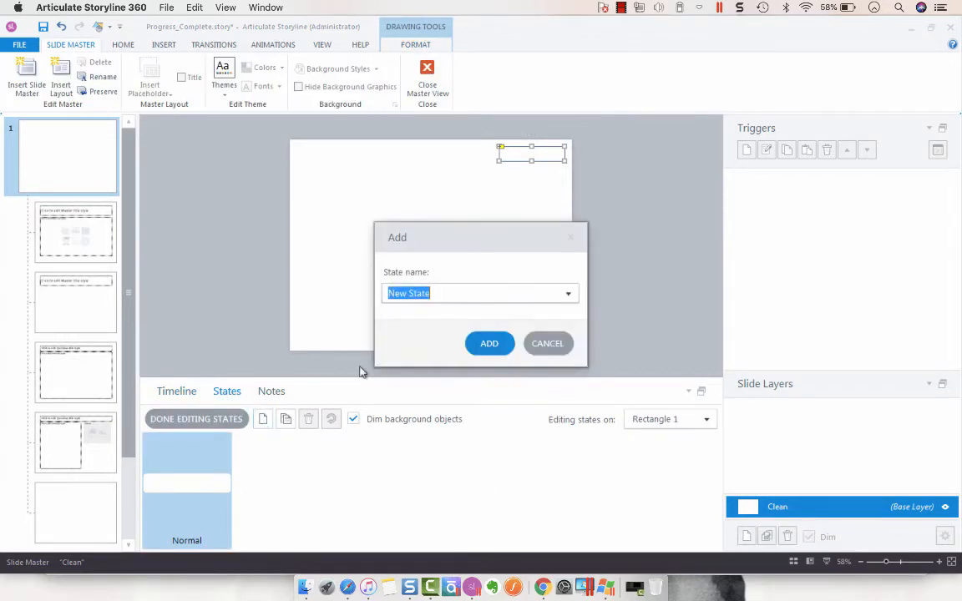
left_click(489, 343)
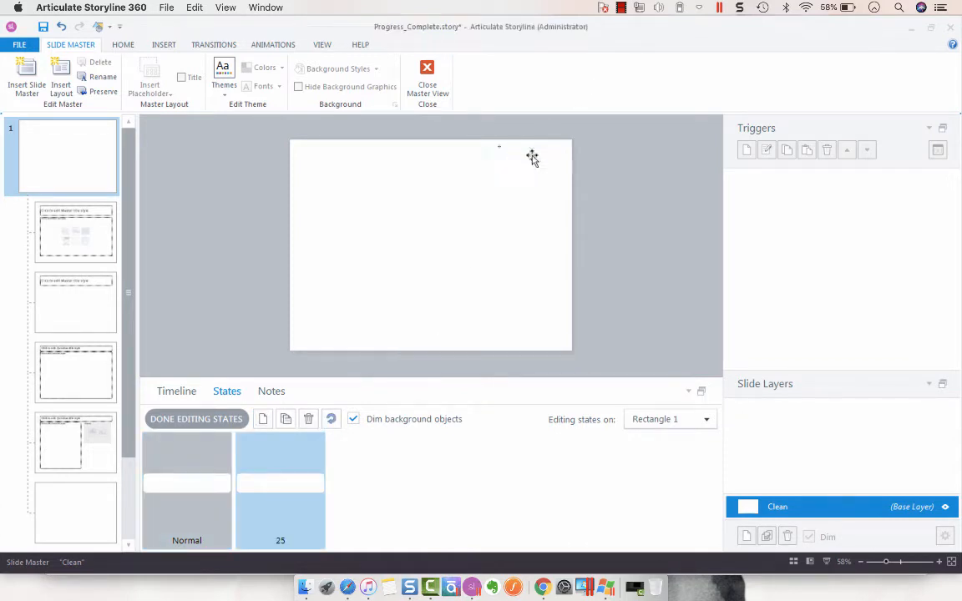
left_click(532, 153)
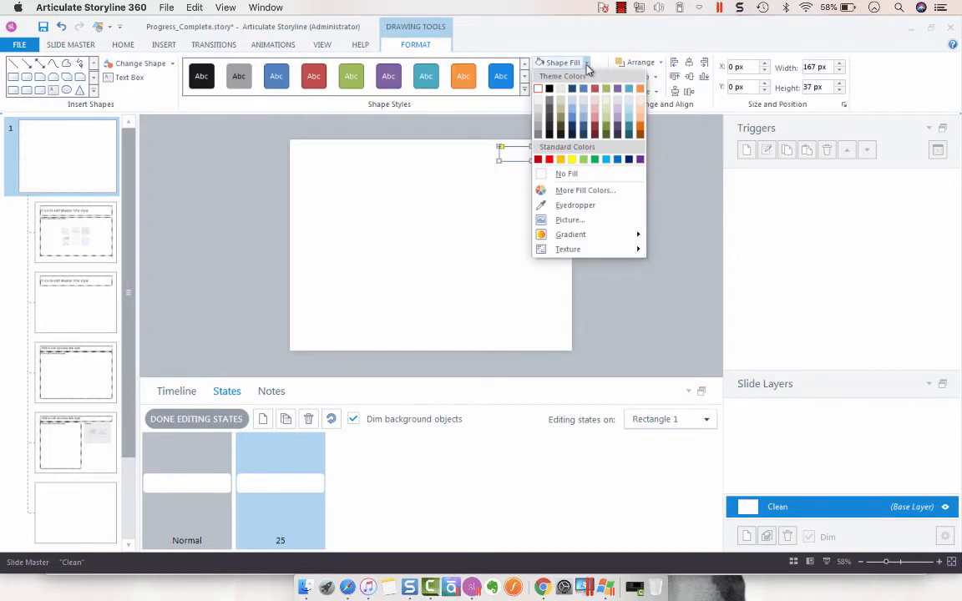
mouse_move(584, 189)
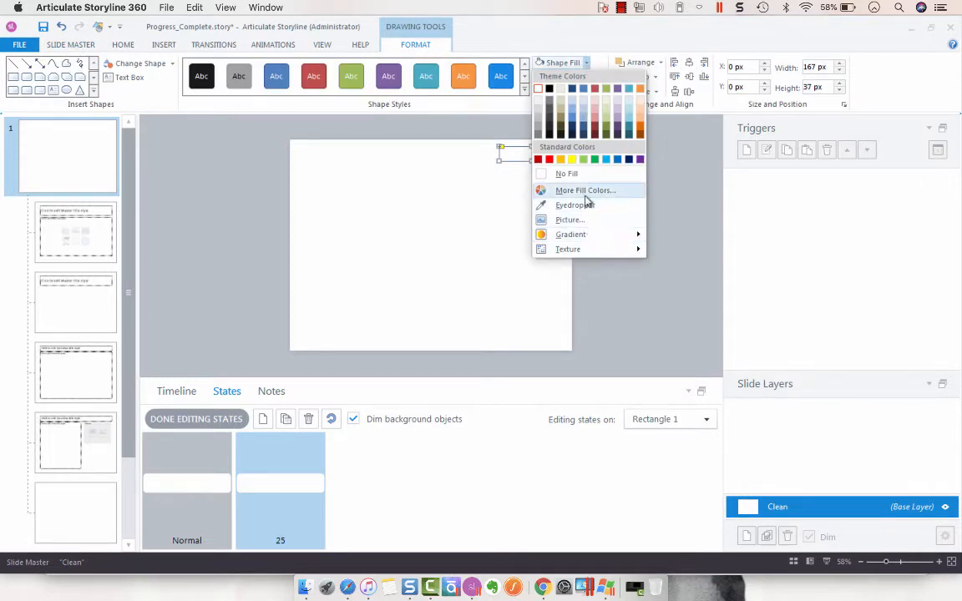
left_click(584, 190)
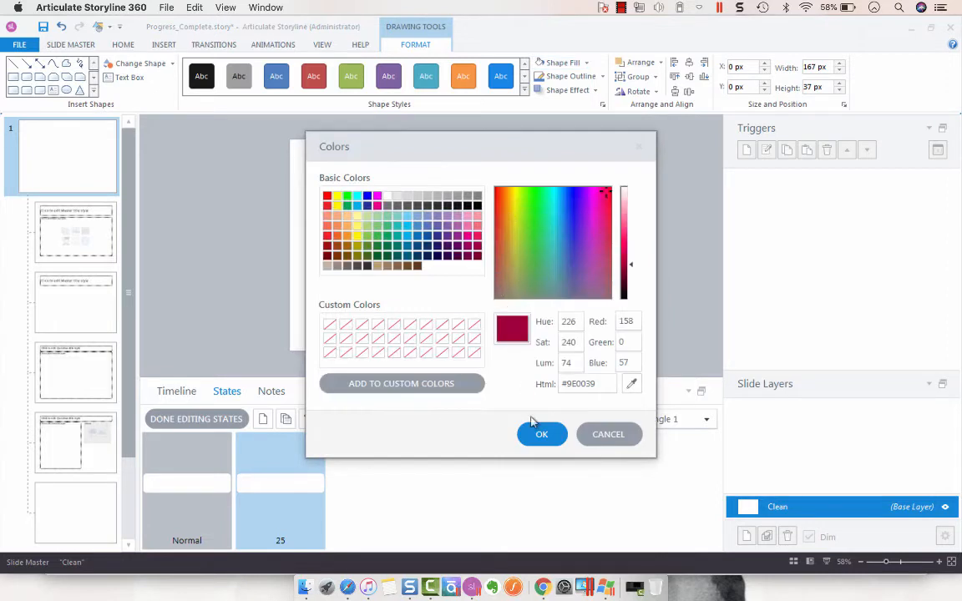
left_click(541, 433)
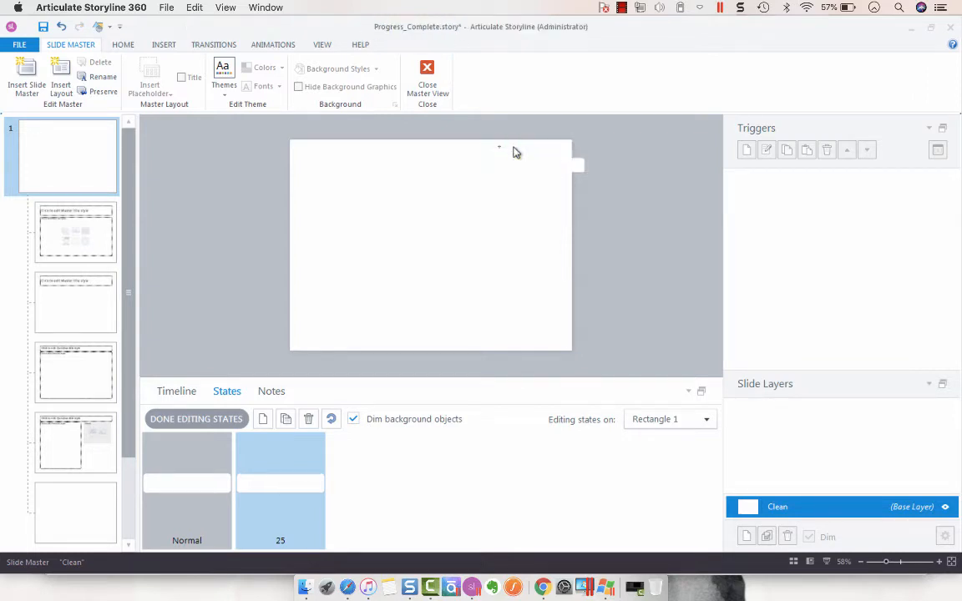
Select the rectangle's Normal state, now the only state, and show the Insert options
left_click(551, 163)
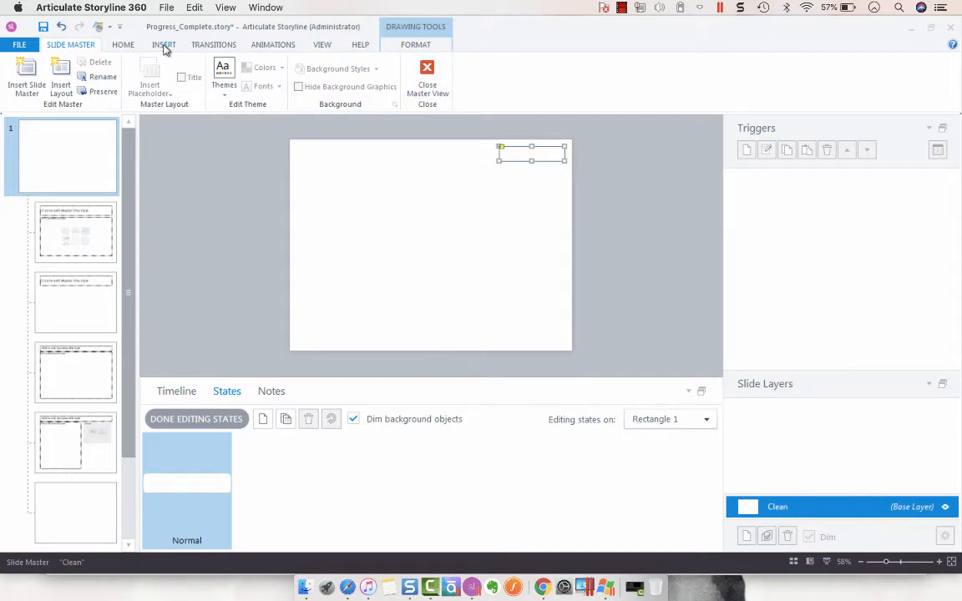
left_click(163, 44)
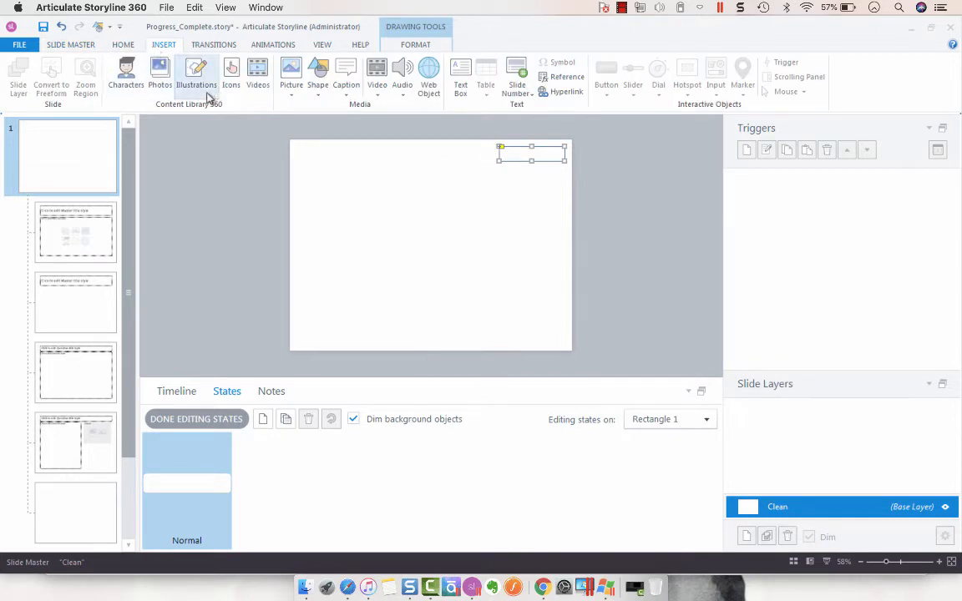
mouse_move(332, 115)
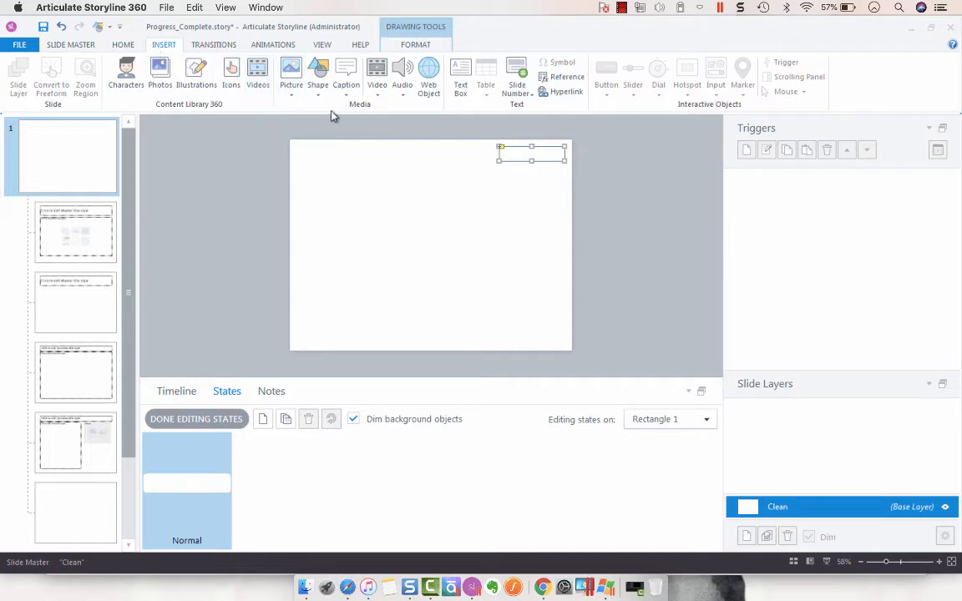
mouse_move(317, 75)
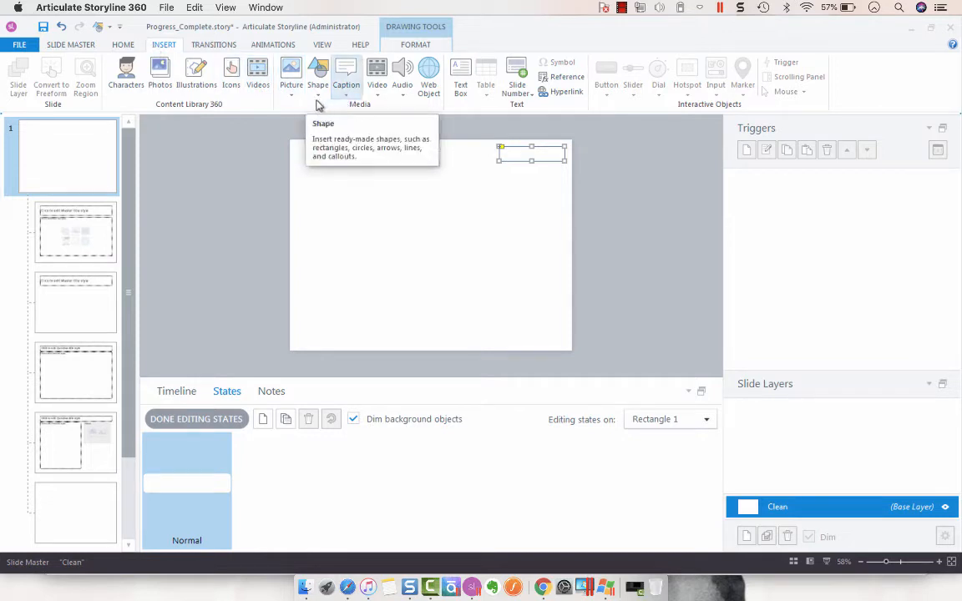
mouse_move(201, 282)
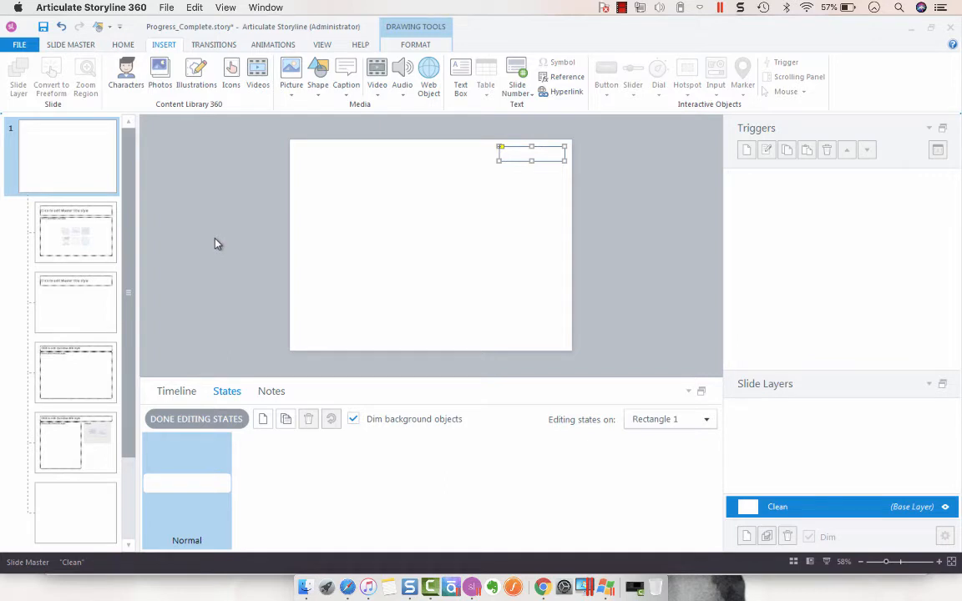
mouse_move(222, 233)
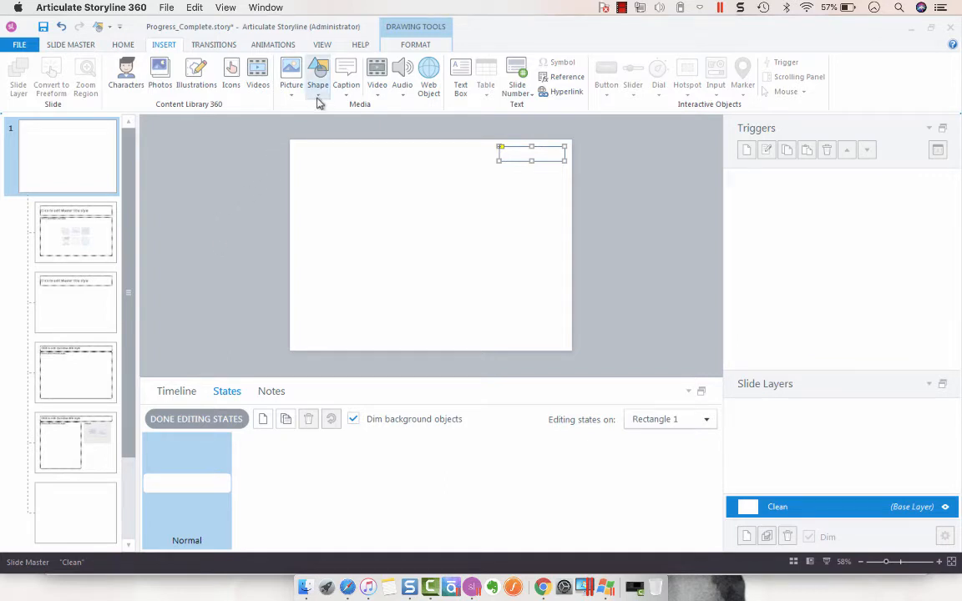
Choose a rectangle from the shape gallery and return to the slide master view
left_click(317, 75)
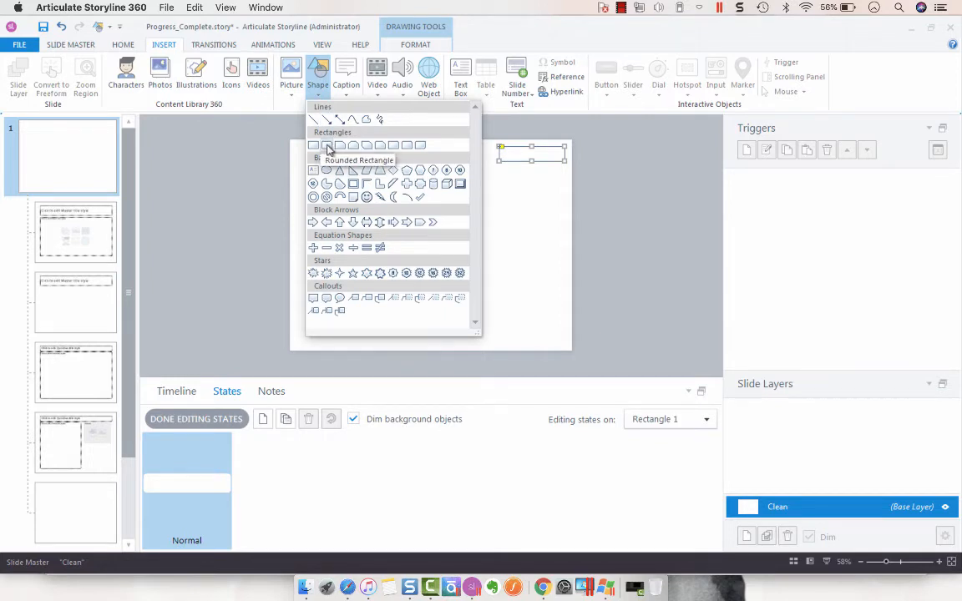
left_click(326, 146)
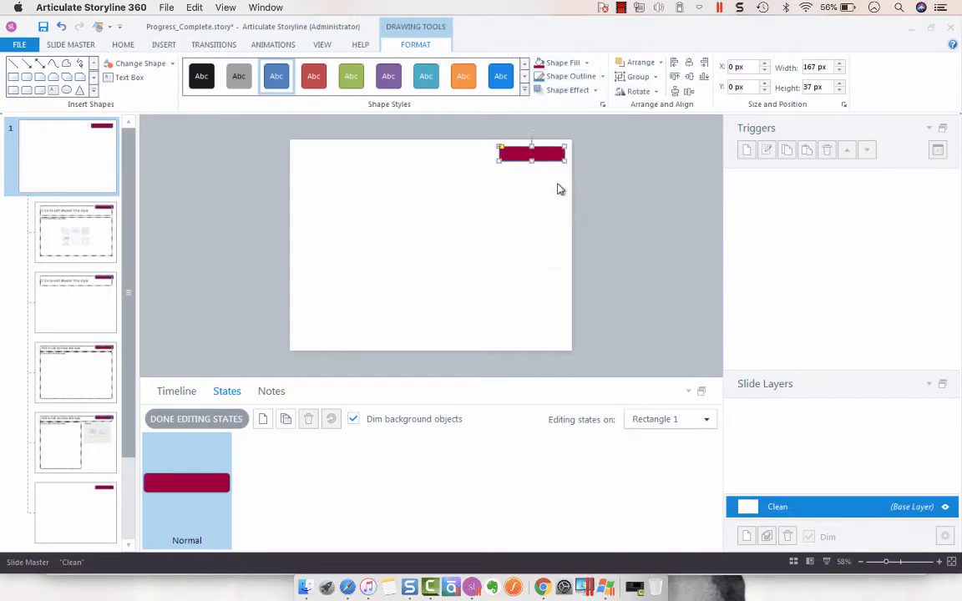
left_click(814, 87)
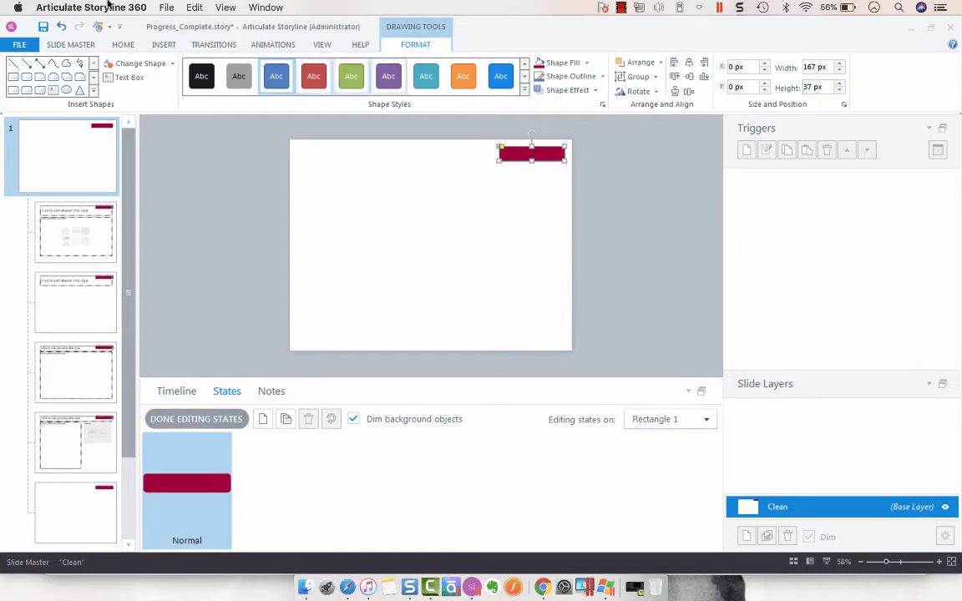
left_click(71, 44)
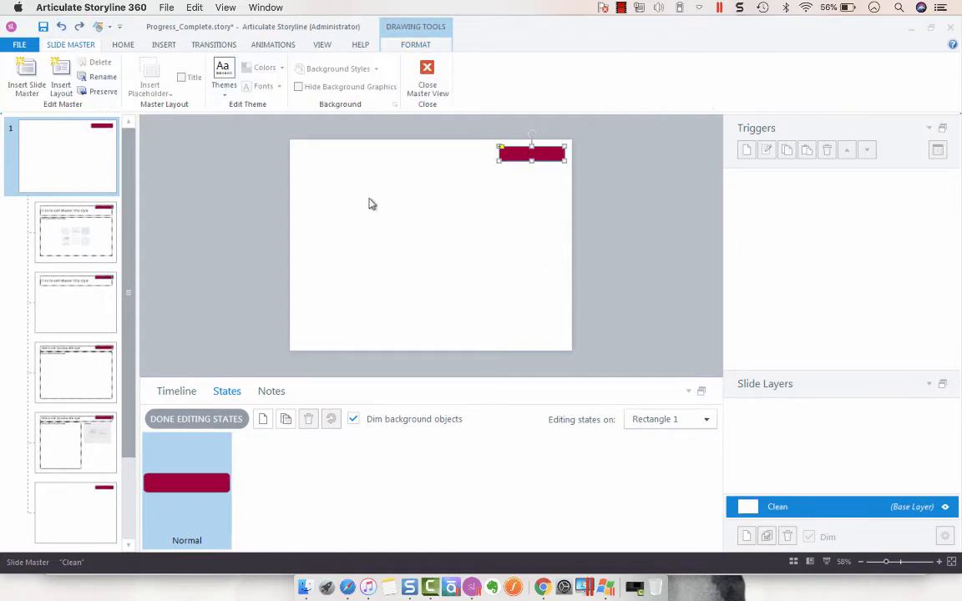
Add a '25' state with a maroon bar over the rectangle, narrowed to 42 px
right_click(532, 153)
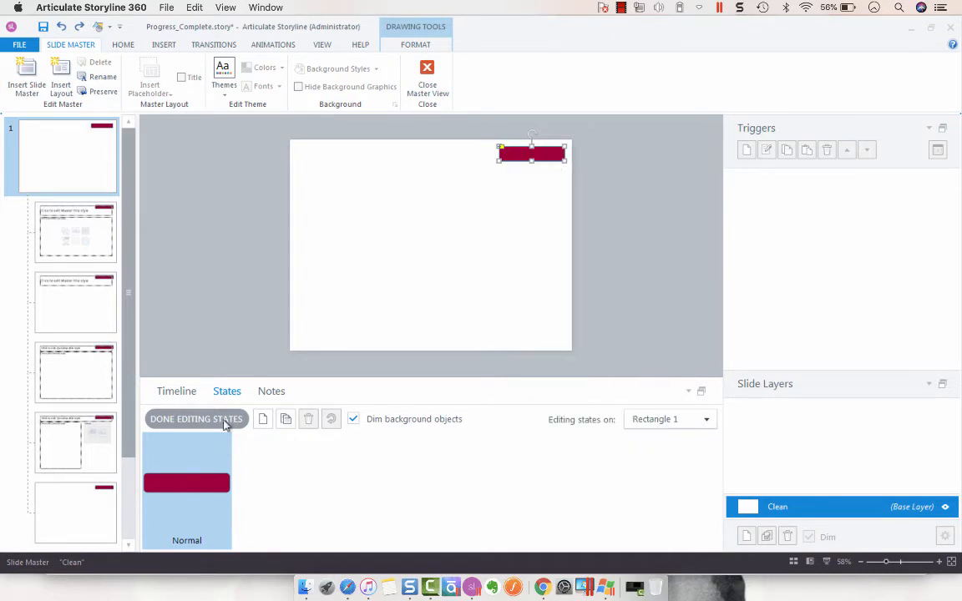
mouse_move(510, 165)
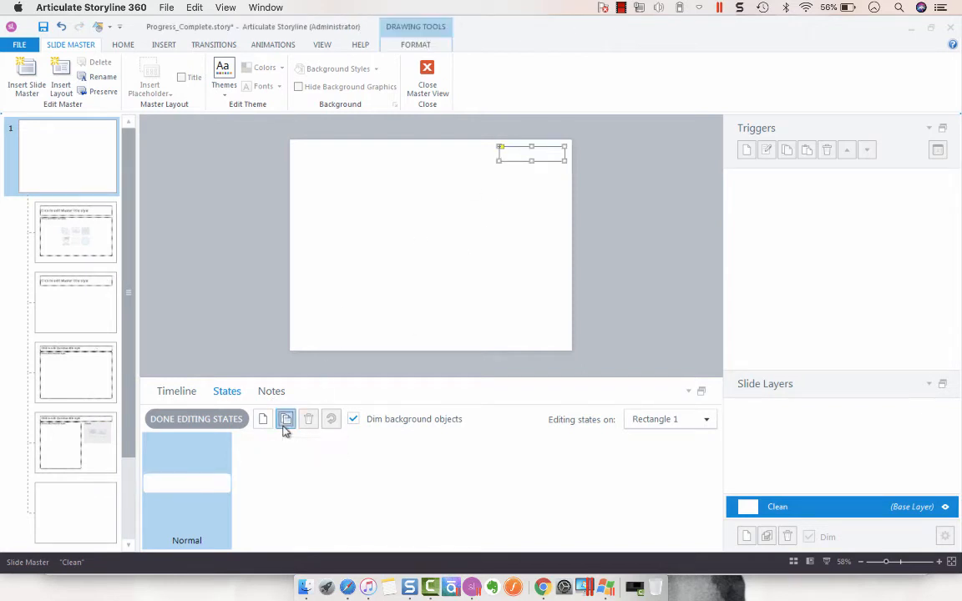
left_click(285, 418)
type("25")
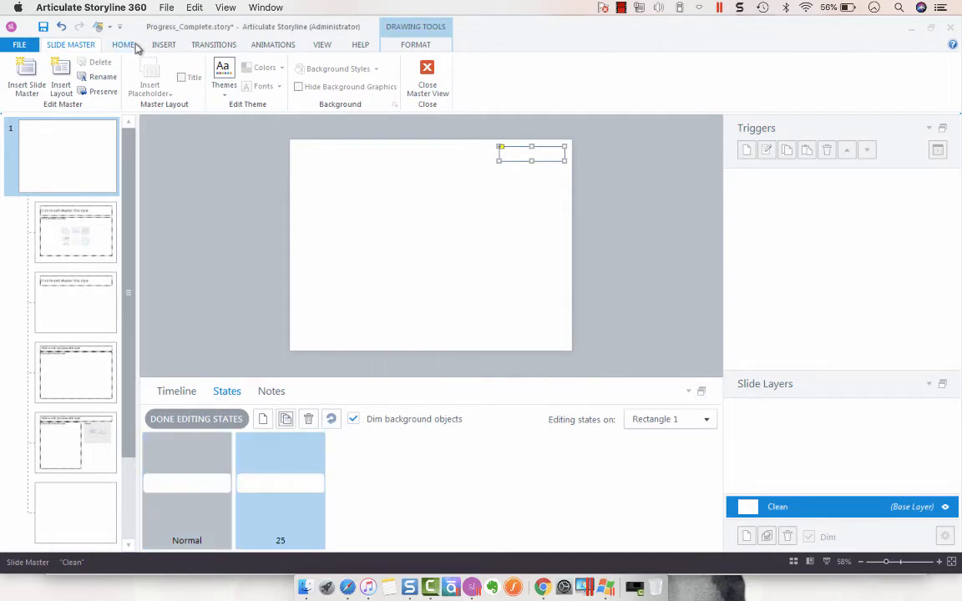
left_click(317, 80)
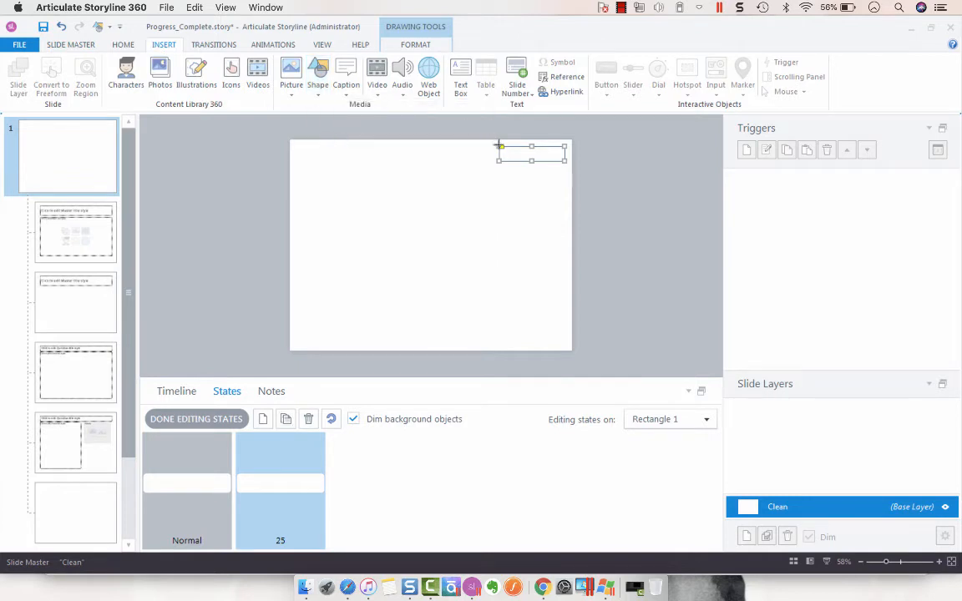
left_click_drag(498, 146, 564, 161)
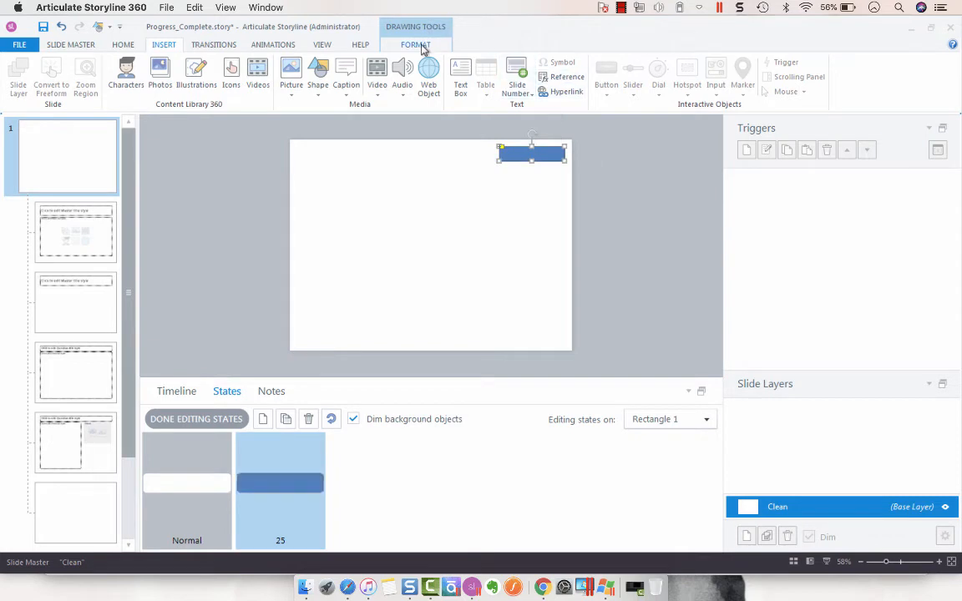
left_click(571, 76)
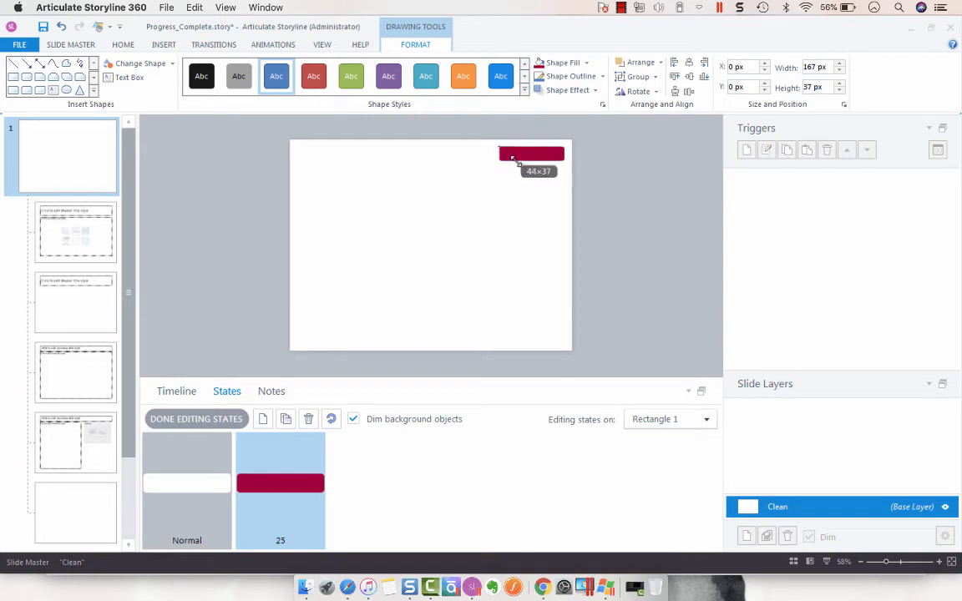
left_click_drag(563, 152, 511, 153)
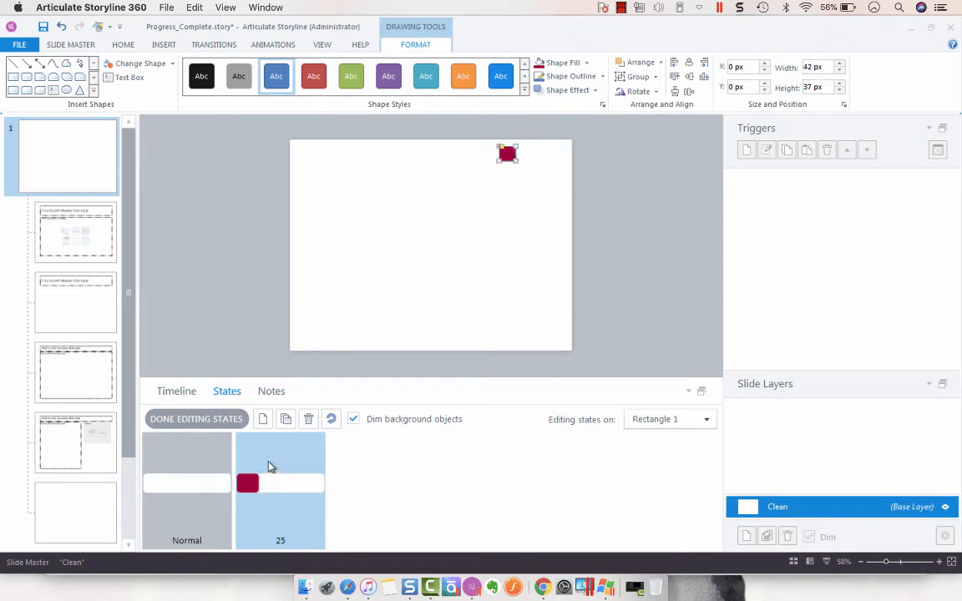
Add states 50, 75 and 100, widening the crimson bar until it fills the rectangle
left_click(263, 418)
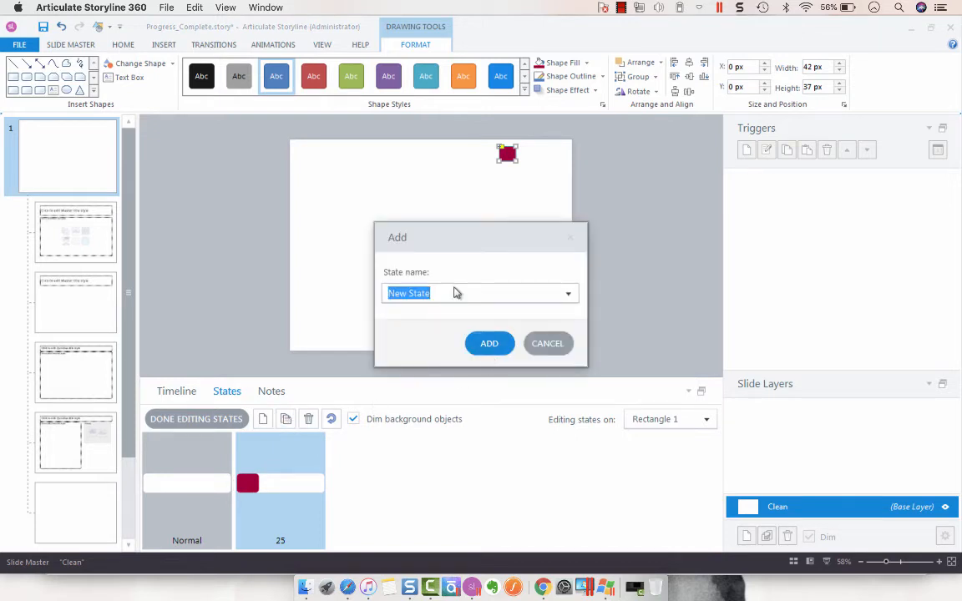
left_click(488, 343)
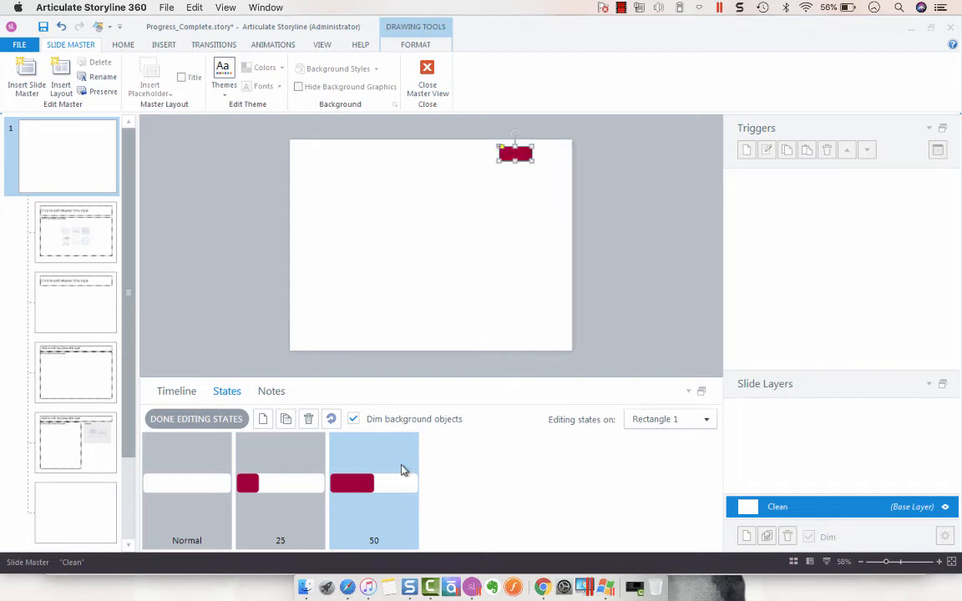
left_click(263, 418)
type("75")
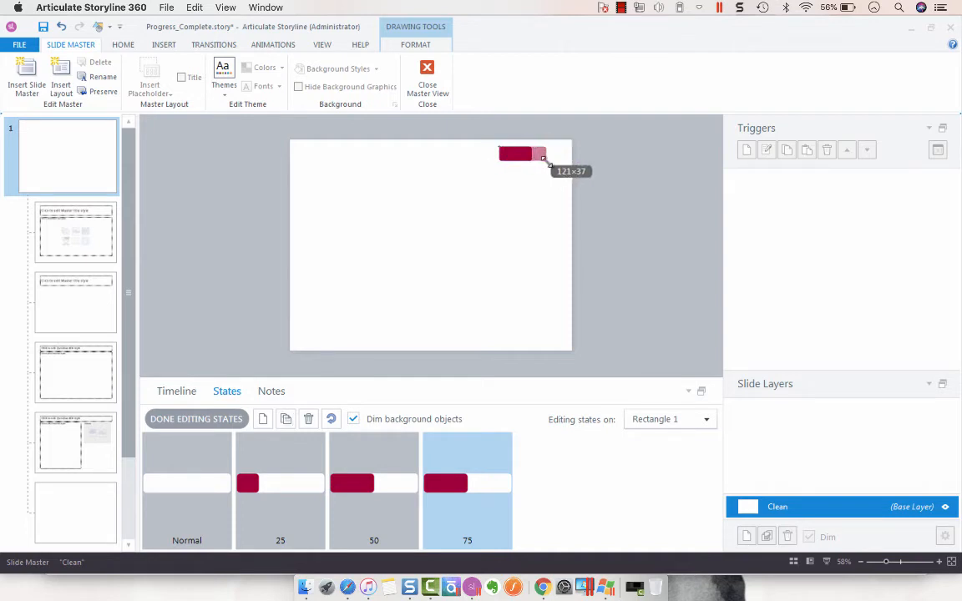
left_click_drag(543, 157, 553, 157)
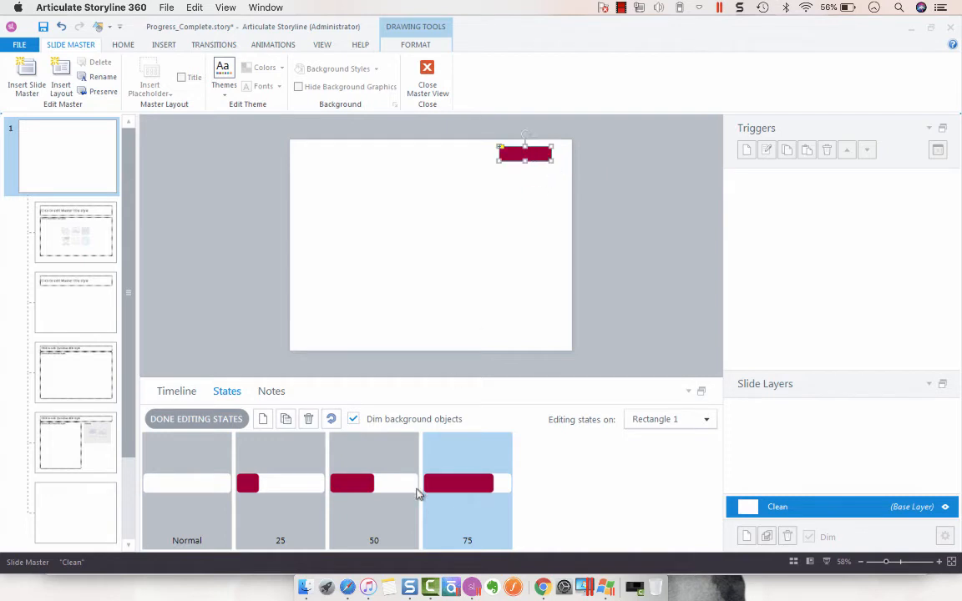
left_click(262, 418)
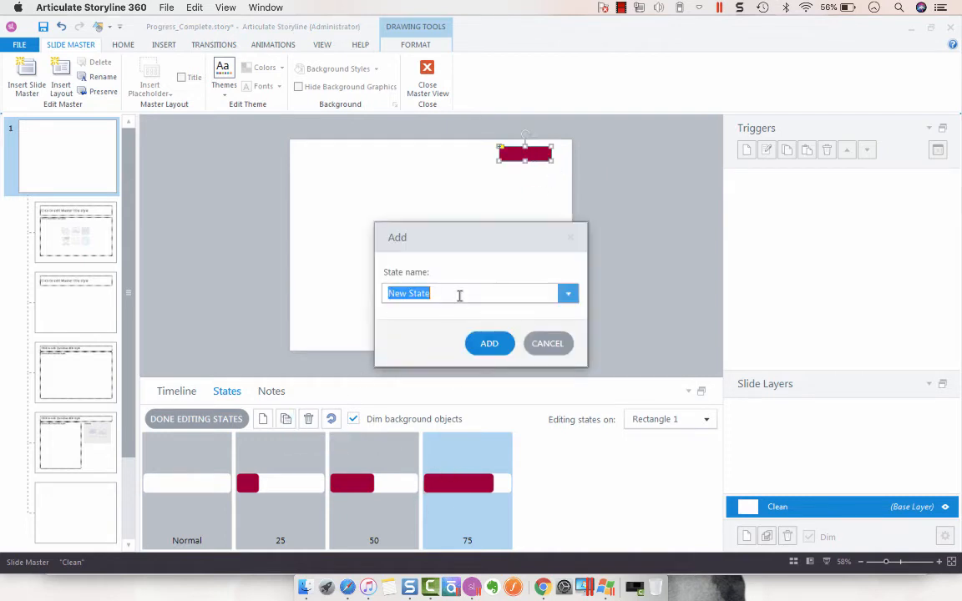
left_click(488, 343)
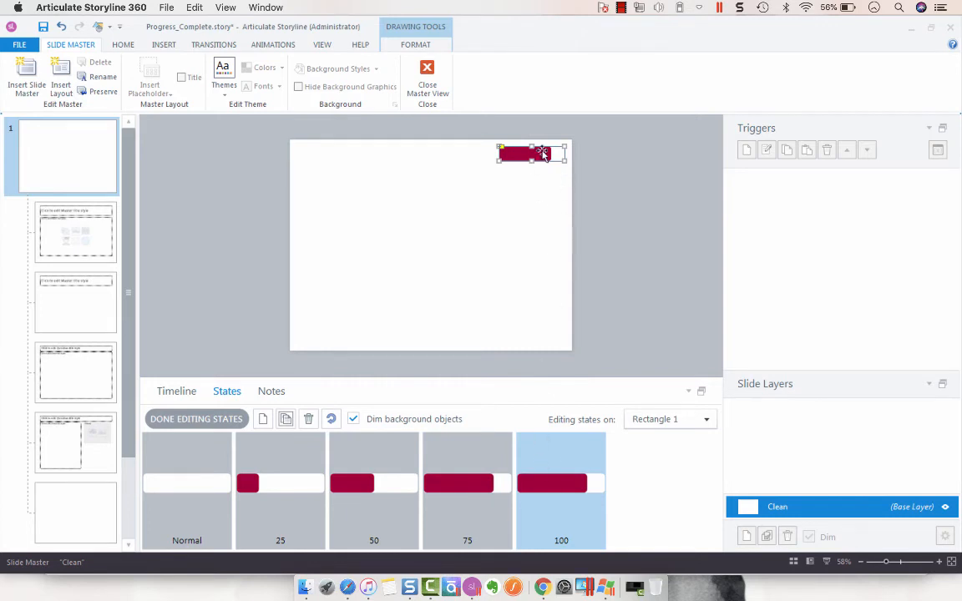
left_click_drag(543, 153, 555, 155)
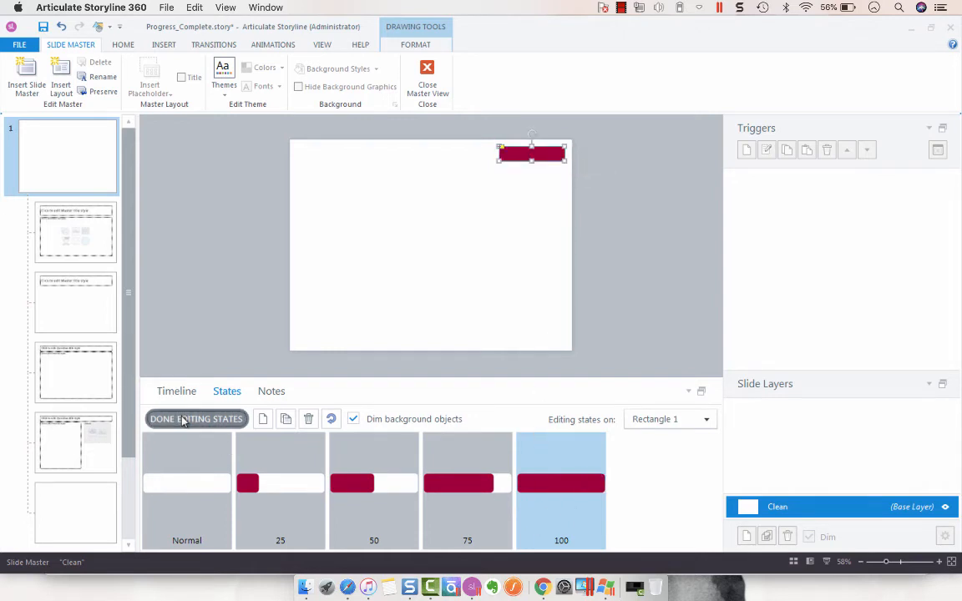
Finish editing states and create a trigger changing Rectangle 1 to Normal when the timeline starts
left_click(196, 418)
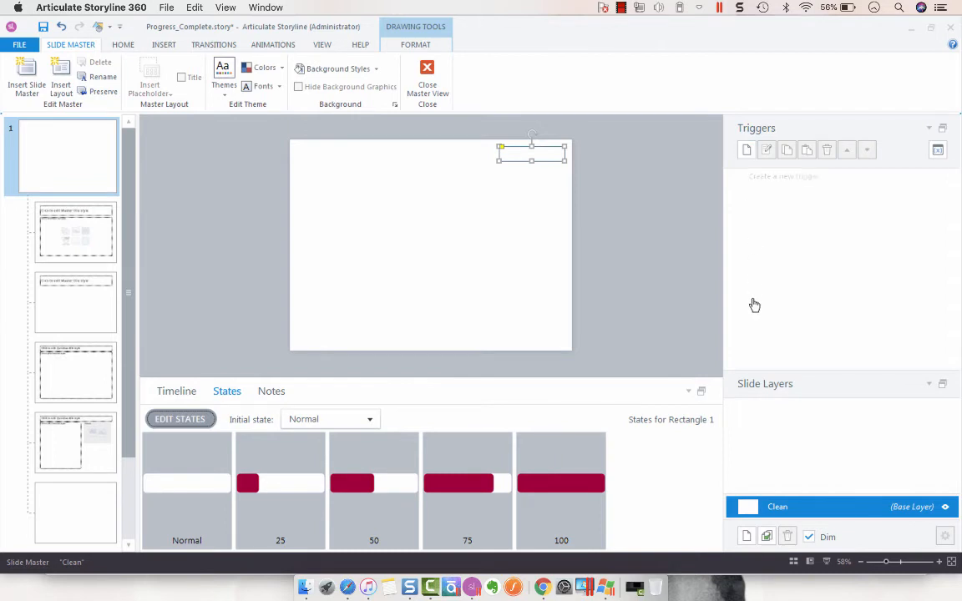
mouse_move(747, 149)
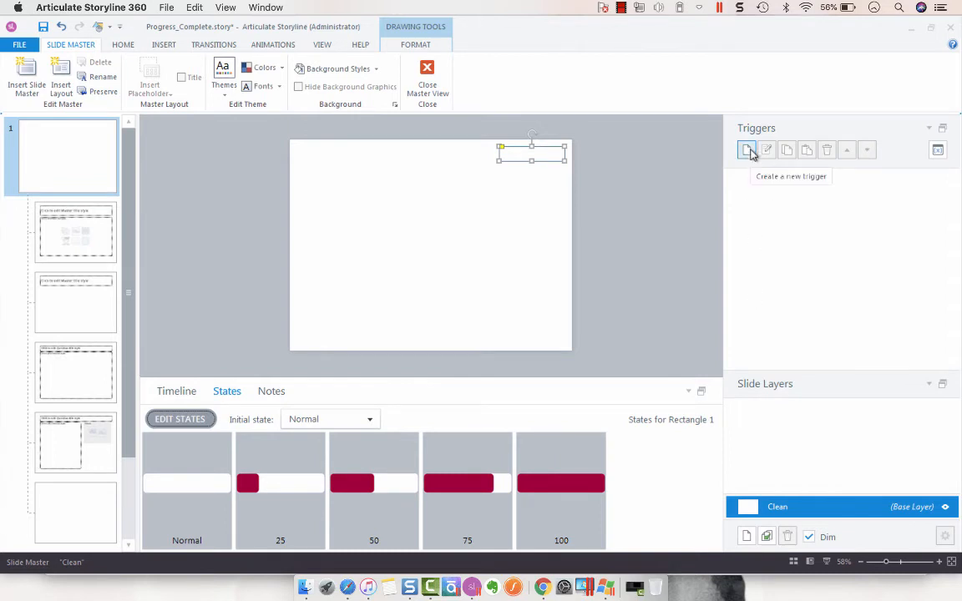
left_click(746, 149)
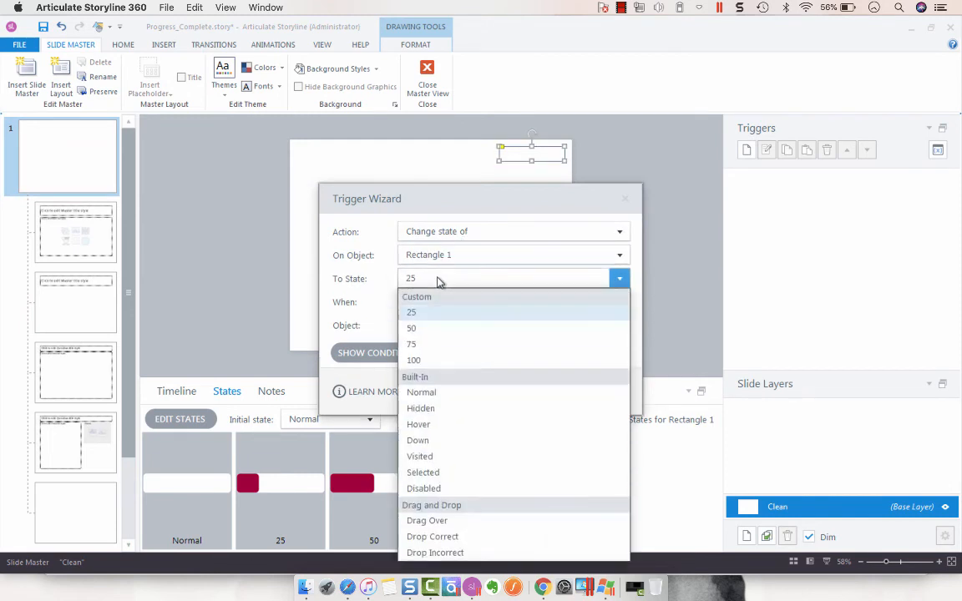
left_click(420, 391)
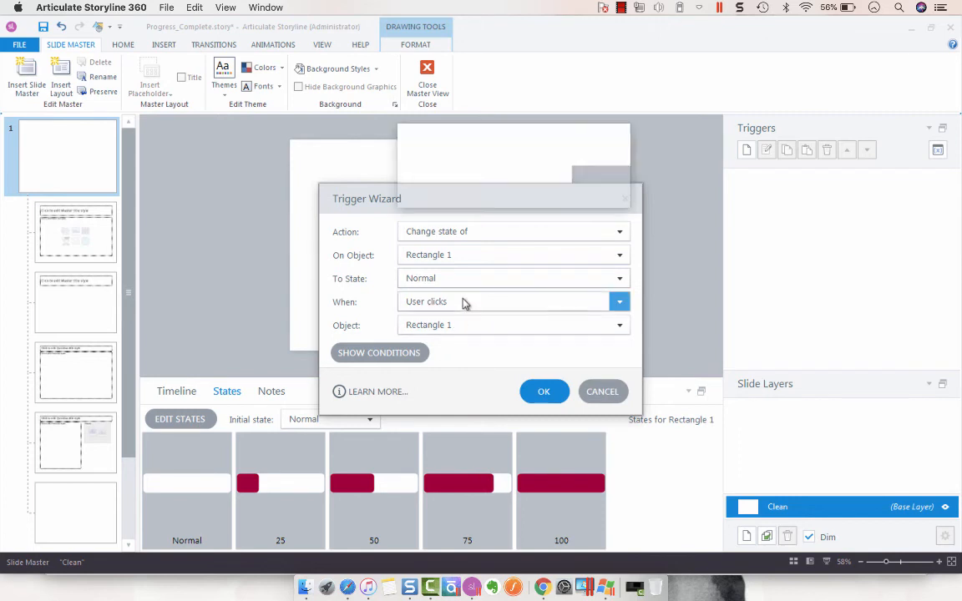
left_click(619, 302)
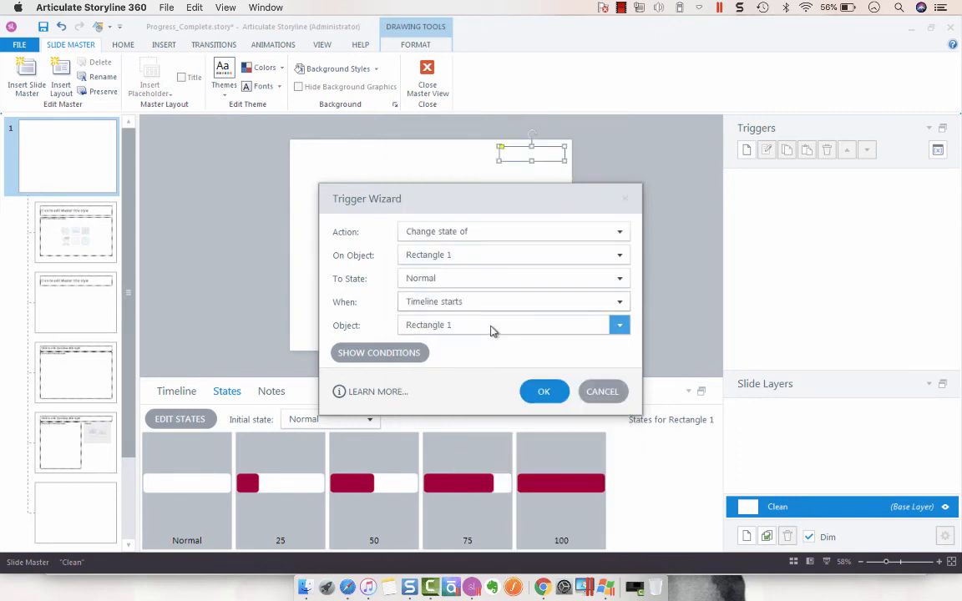
Add the condition Menu.SlideNumber equals 1 to the trigger and confirm it
left_click(378, 353)
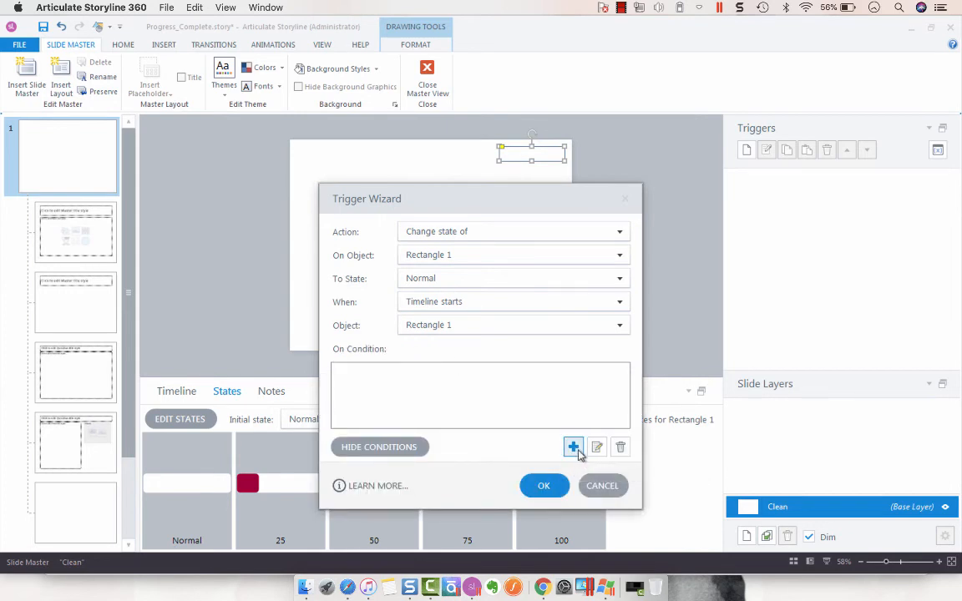
left_click(574, 447)
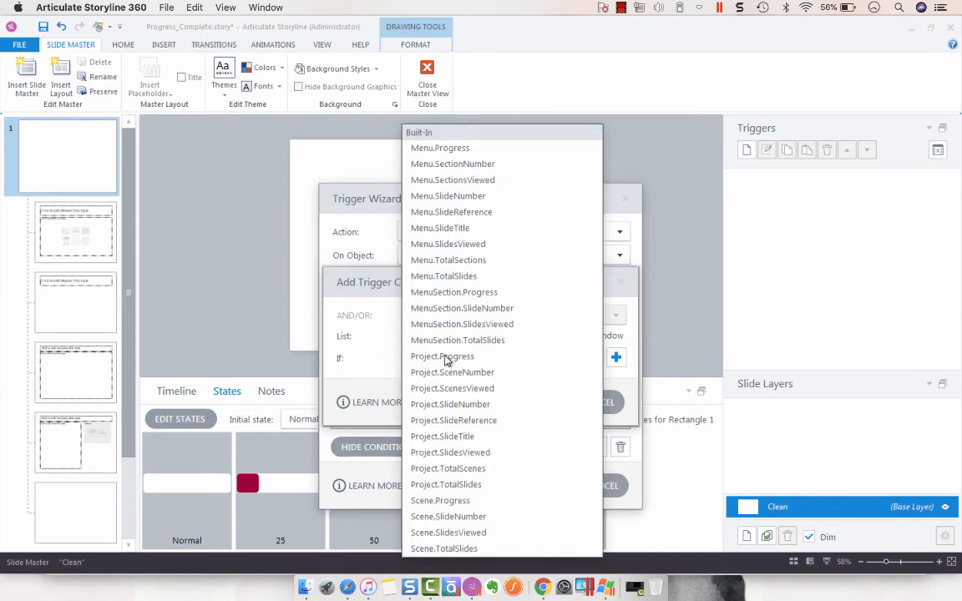
left_click(448, 195)
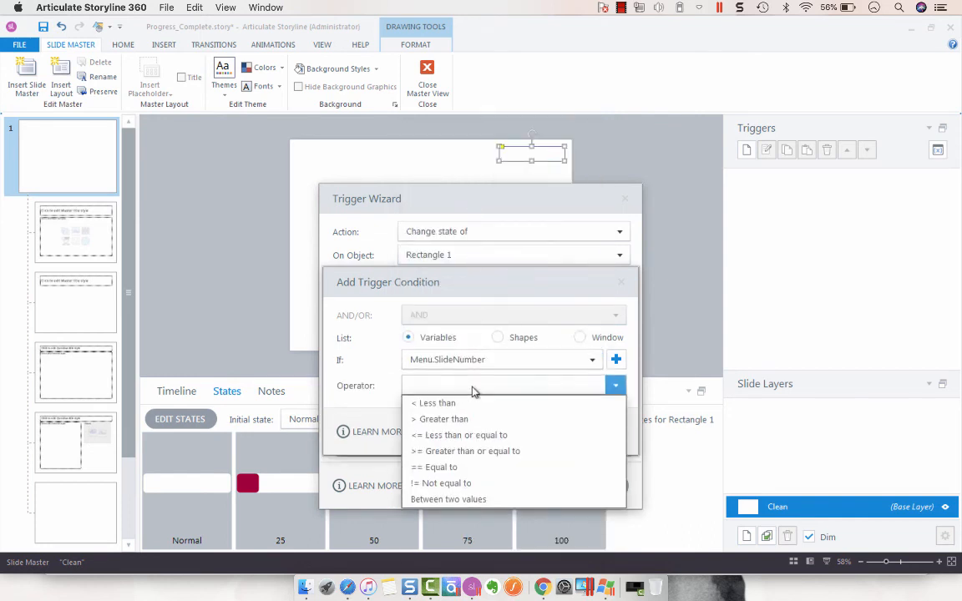
left_click(451, 467)
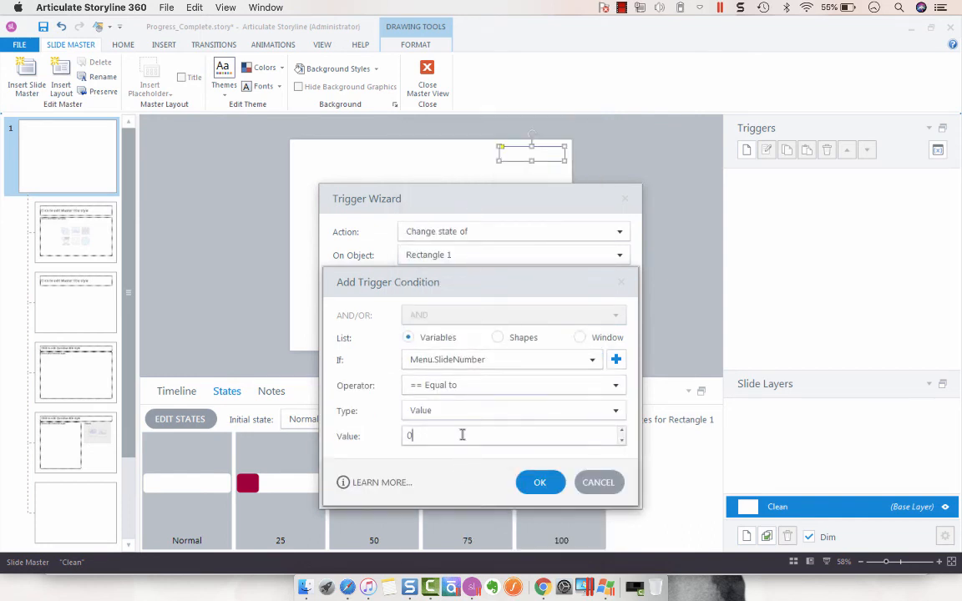
type("1")
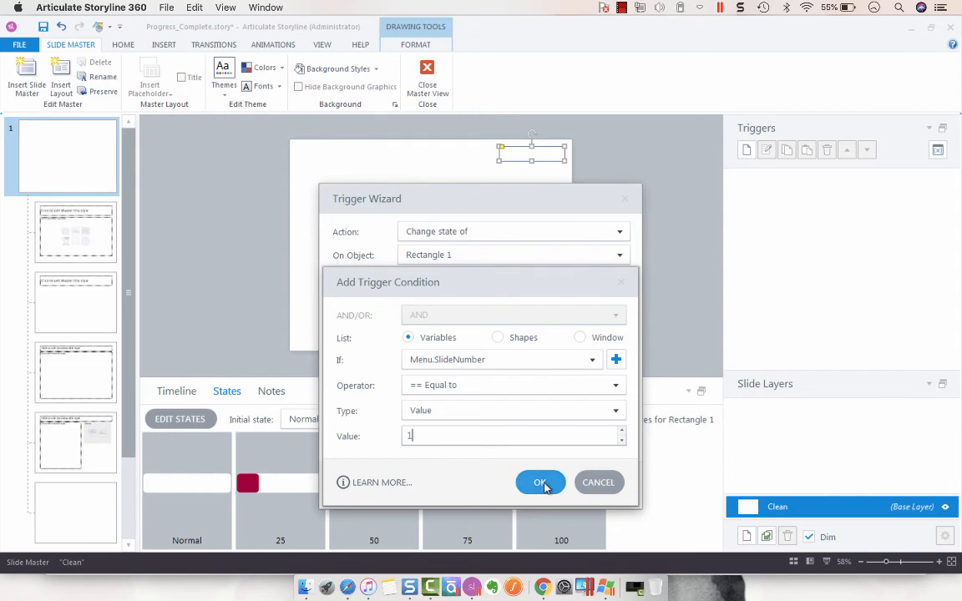
left_click(539, 482)
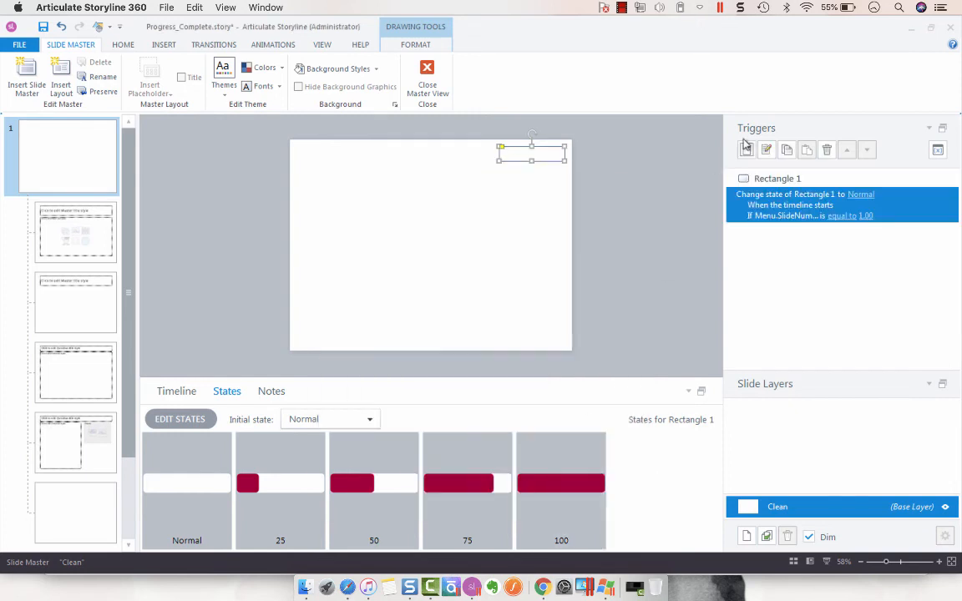
Duplicate the trigger as 'state 25 when slide number is 2', then copy and paste further copies
left_click(805, 149)
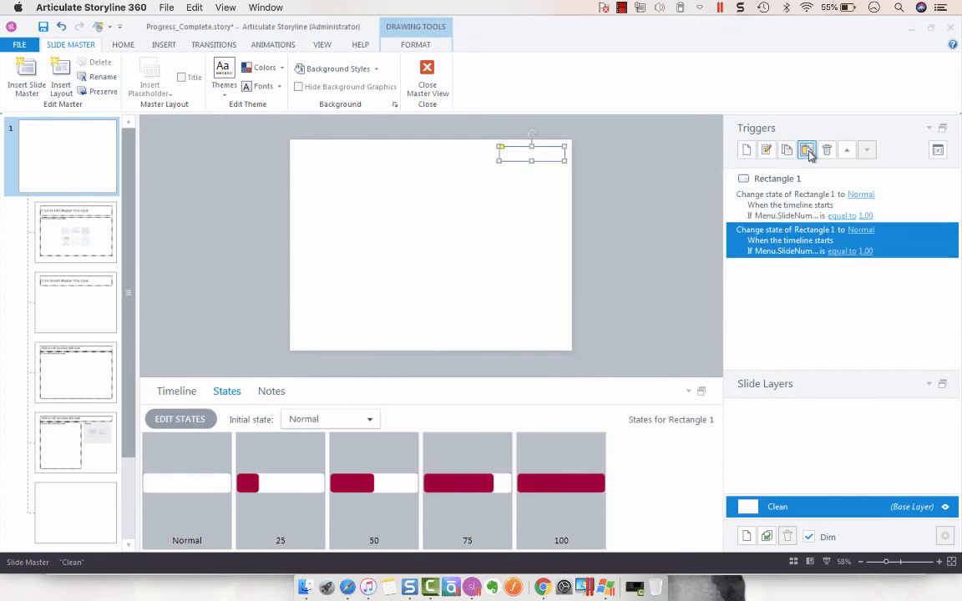
left_click(766, 150)
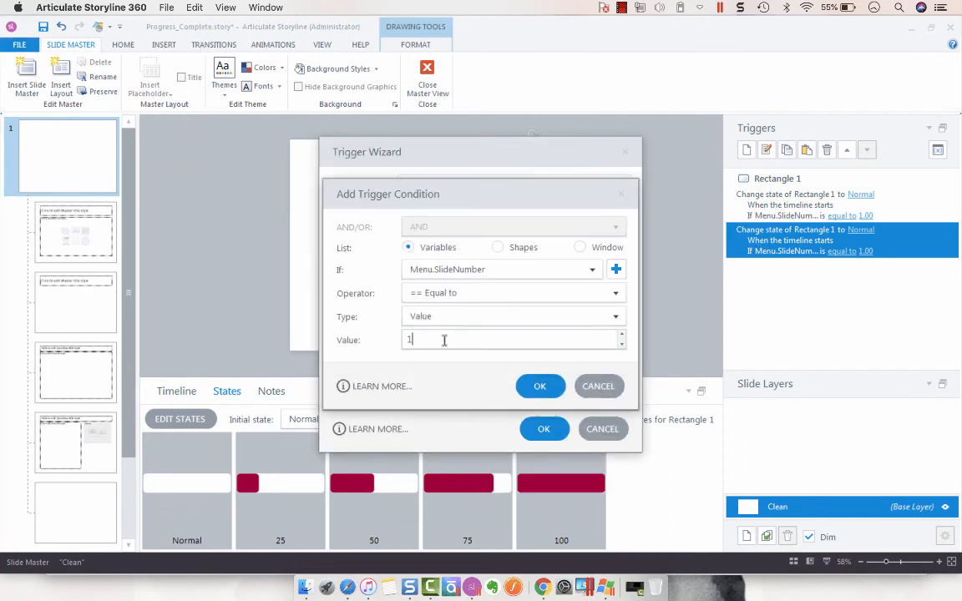
left_click(539, 386)
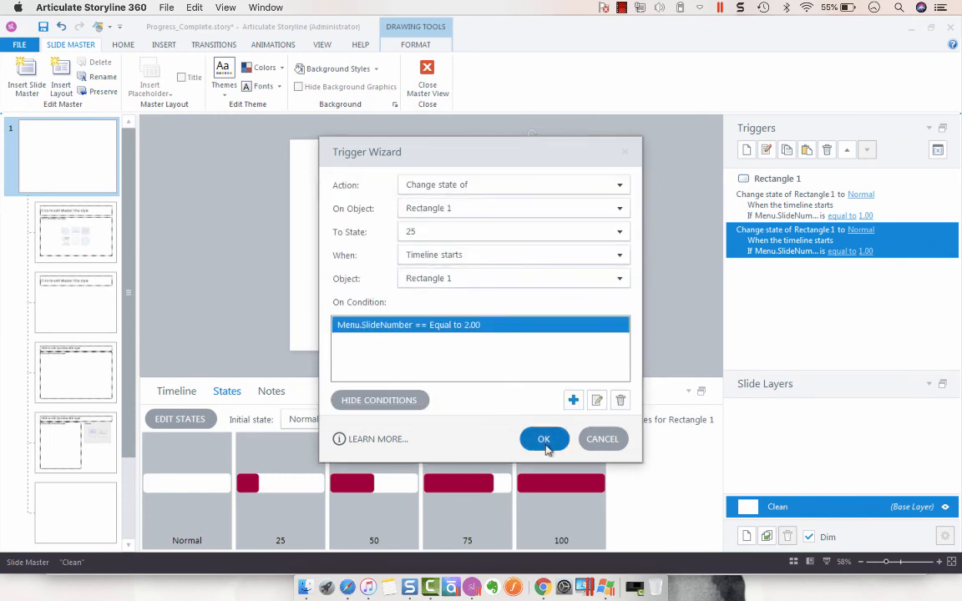
left_click(543, 438)
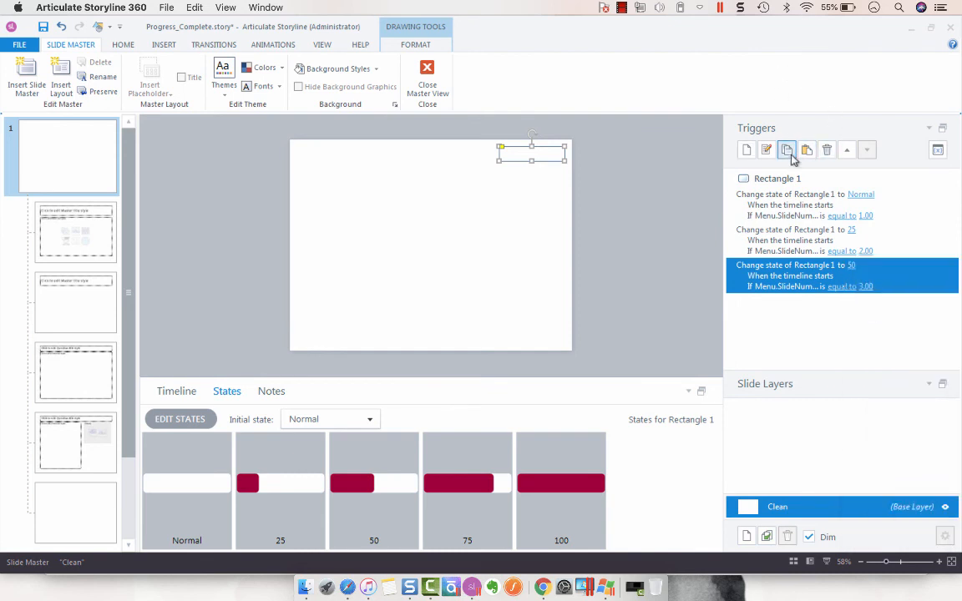
left_click(786, 149)
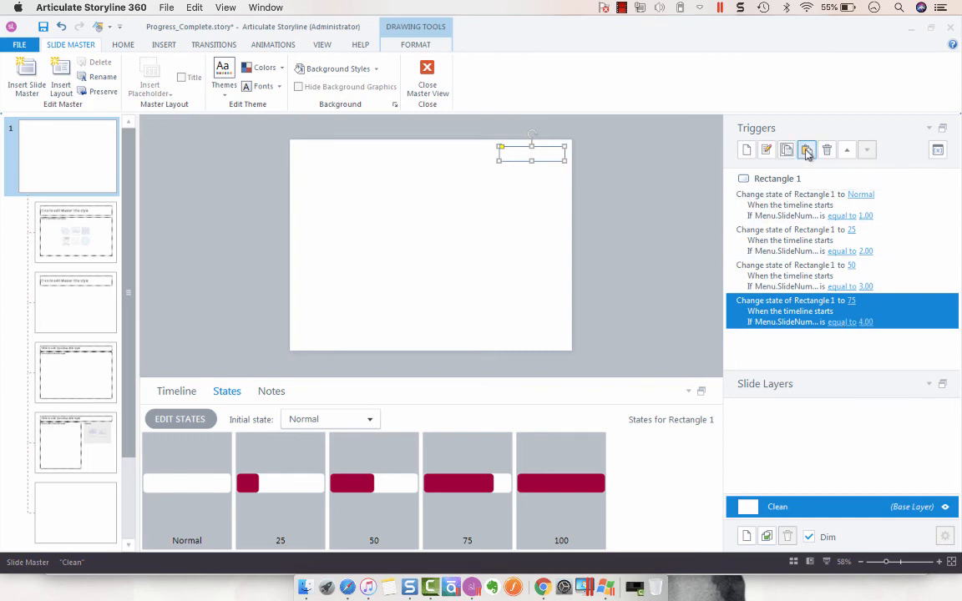
left_click(806, 150)
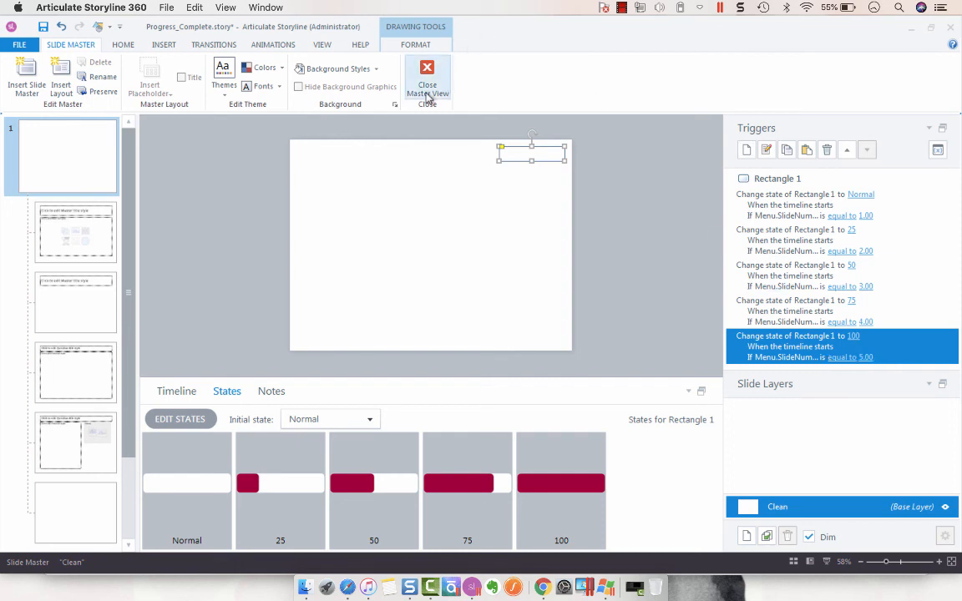
Close Master View and preview the course with the progress bar on slide 1
left_click(426, 79)
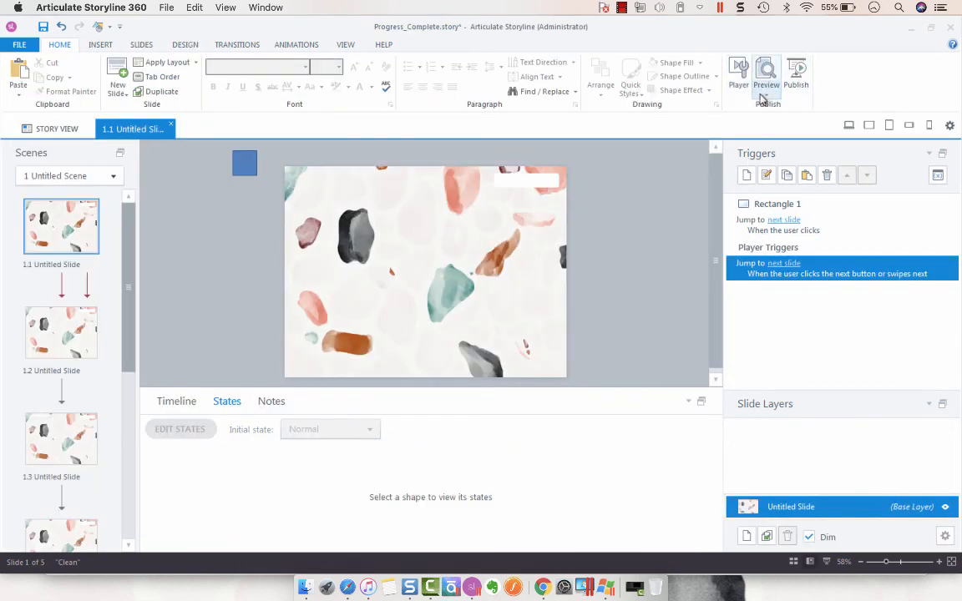
left_click(765, 75)
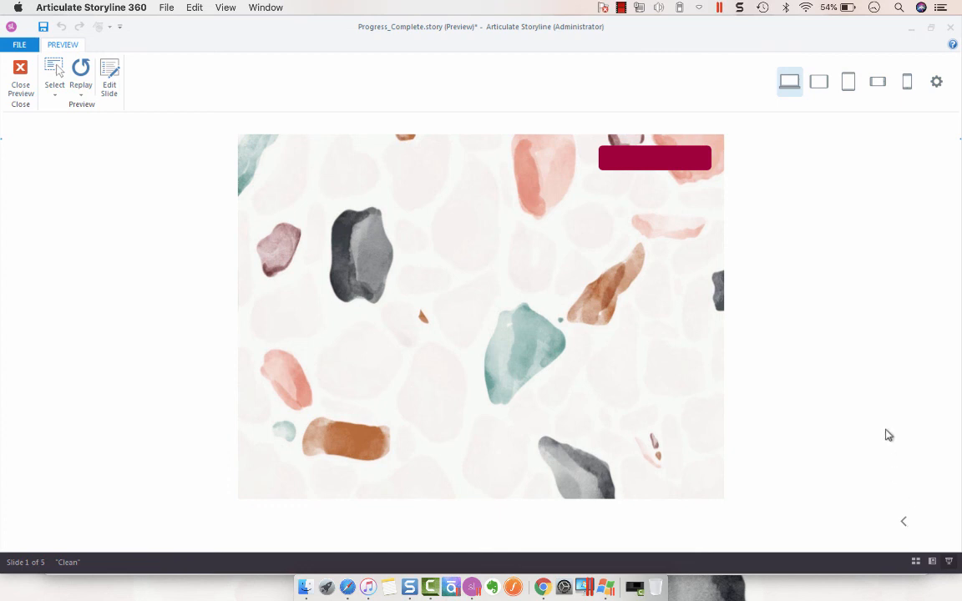
mouse_move(904, 344)
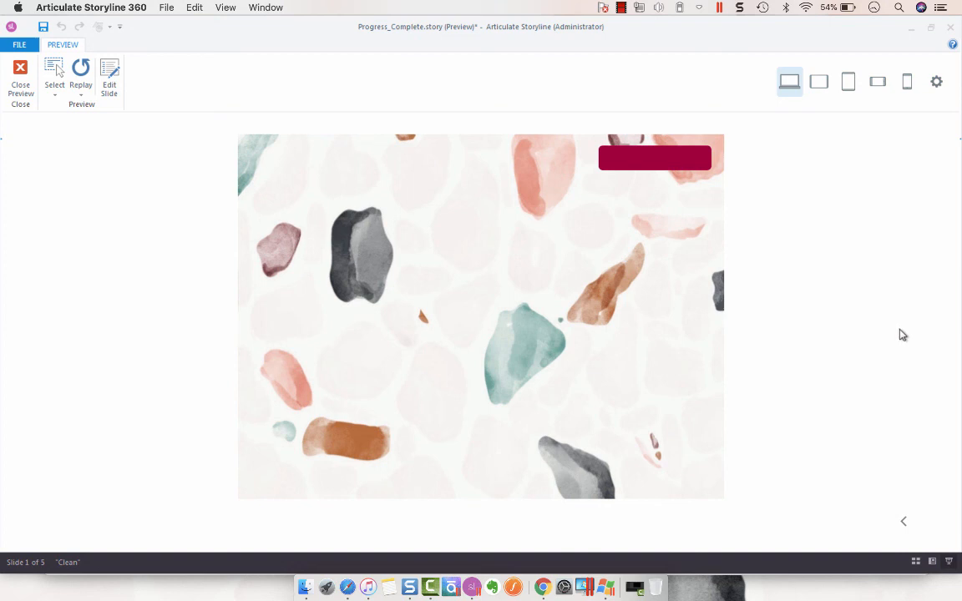
mouse_move(625, 15)
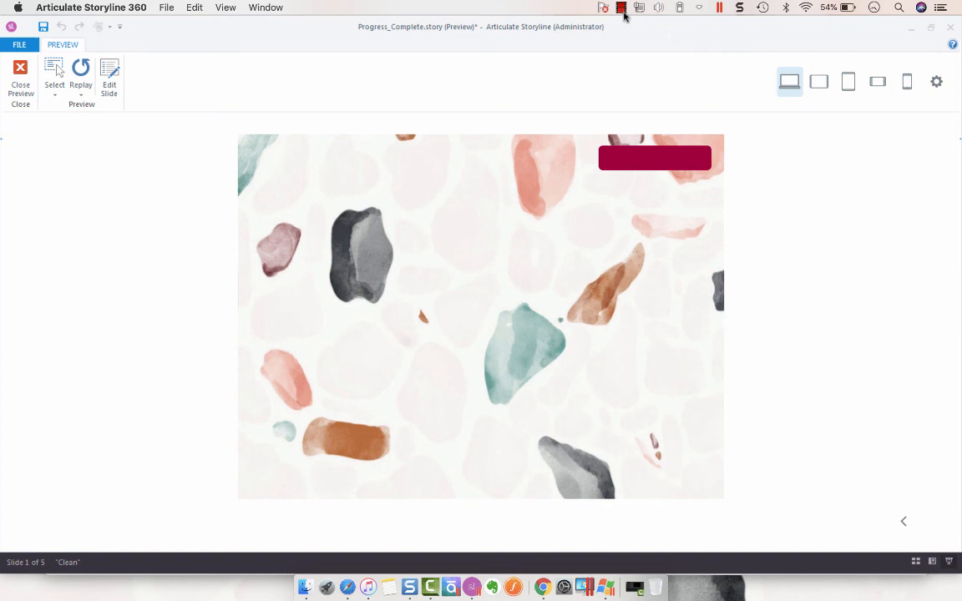